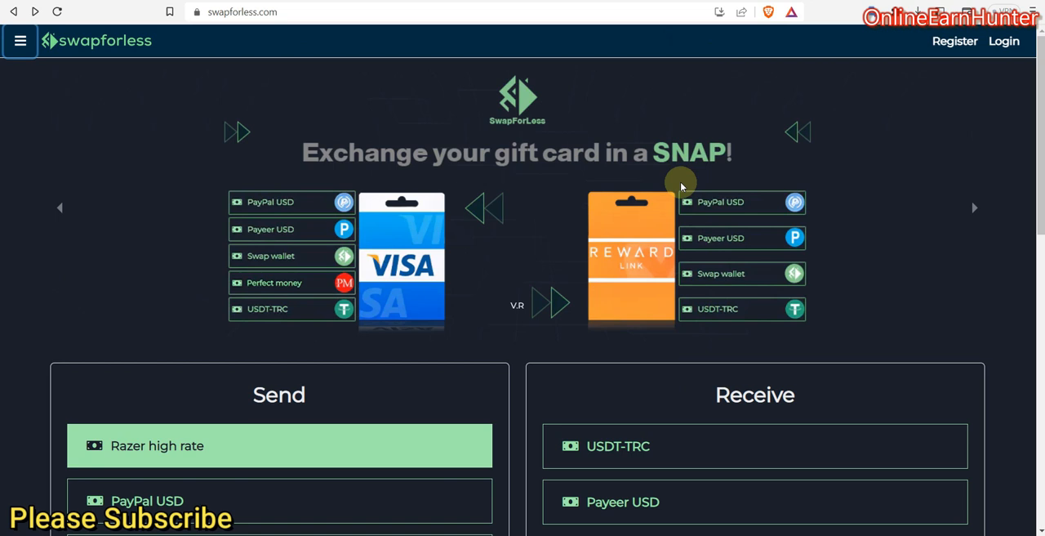
Sign out of the Swapforless account from the navigation menu, returning to the public homepage
scroll(down, 3)
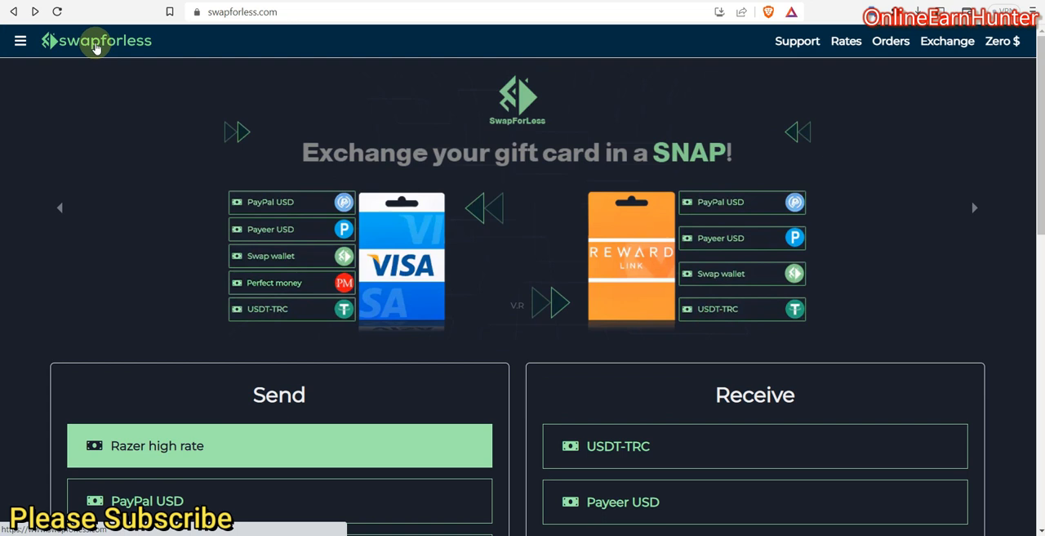
mouse_move(105, 79)
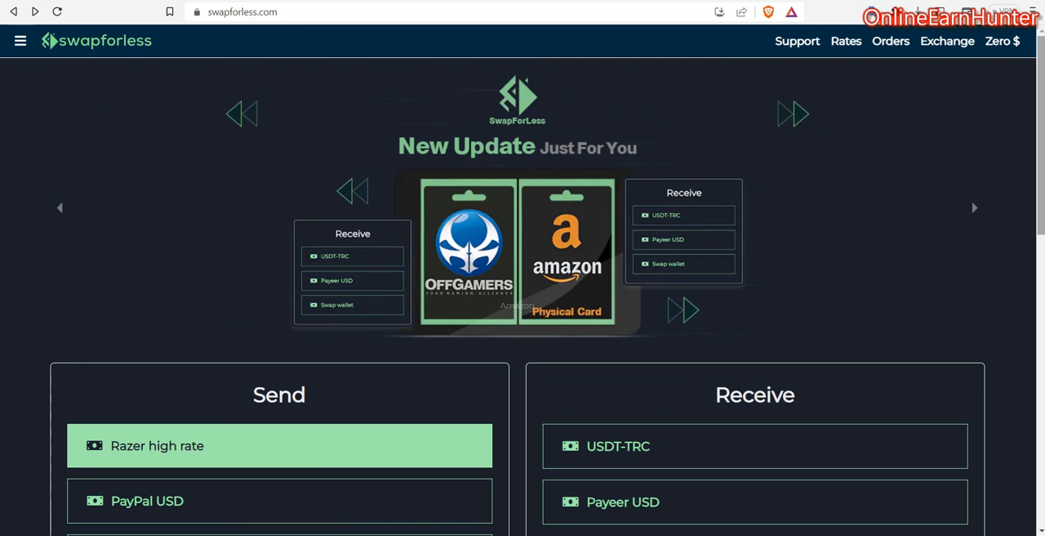
scroll(down, 3)
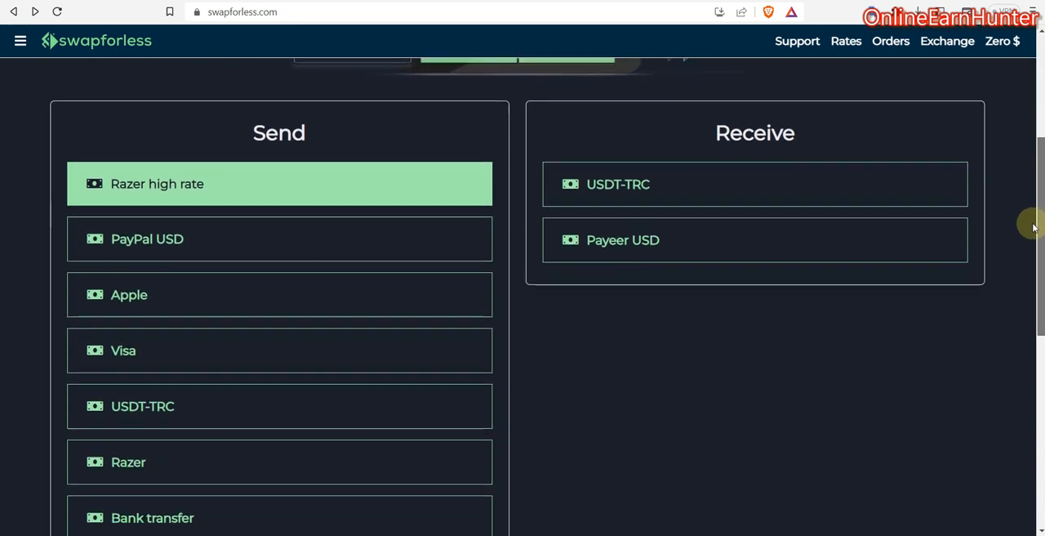
scroll(down, 3)
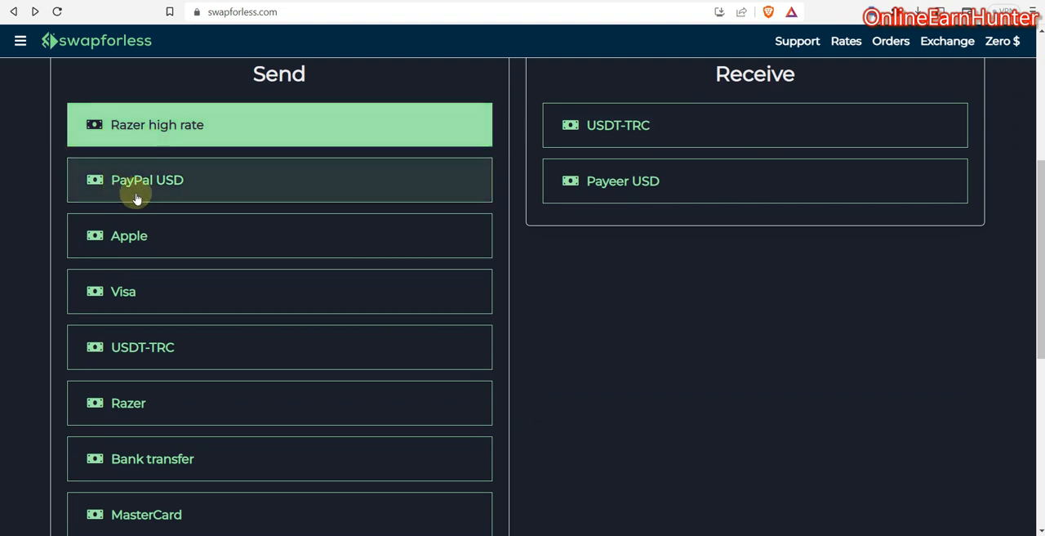
mouse_move(156, 297)
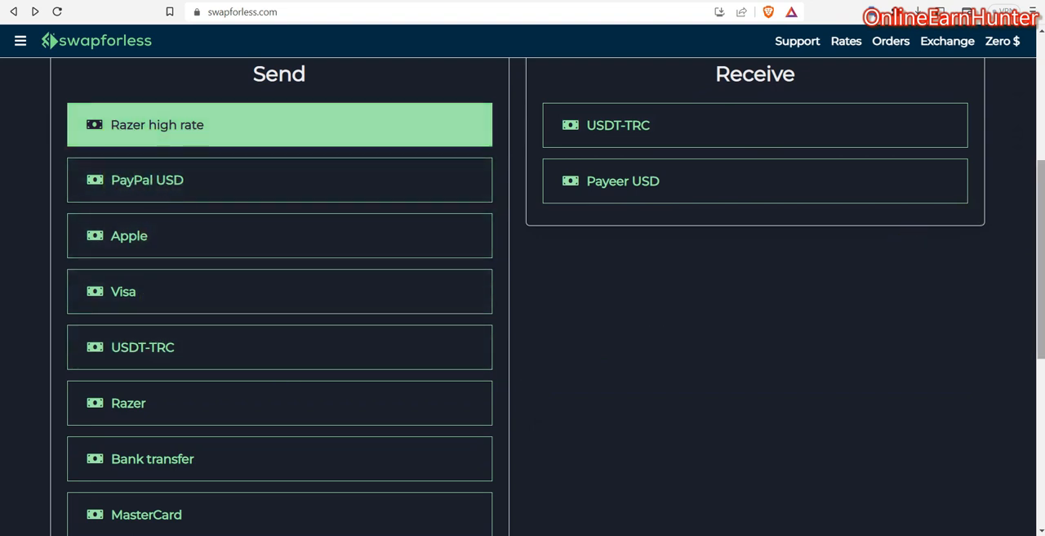
scroll(down, 3)
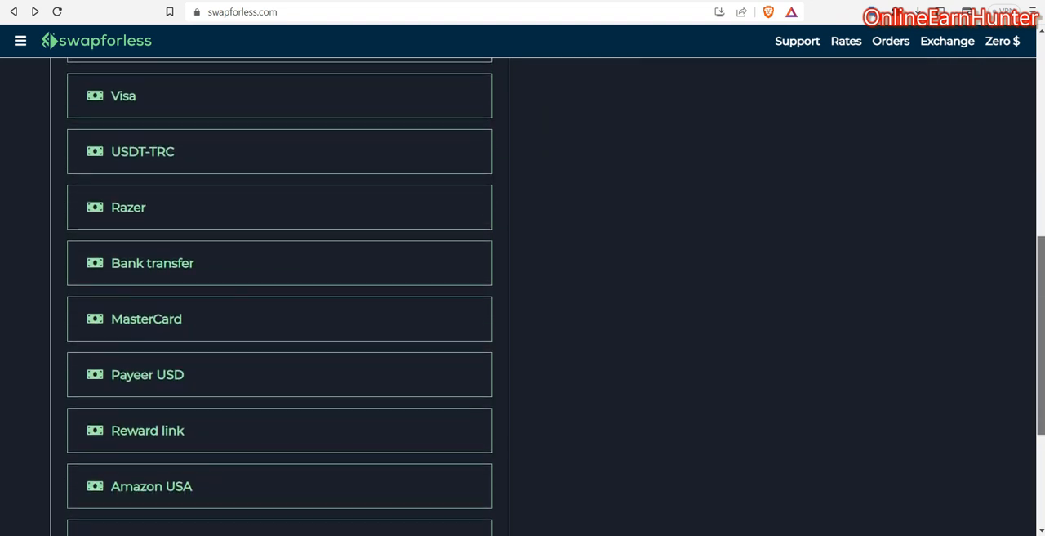
scroll(down, 3)
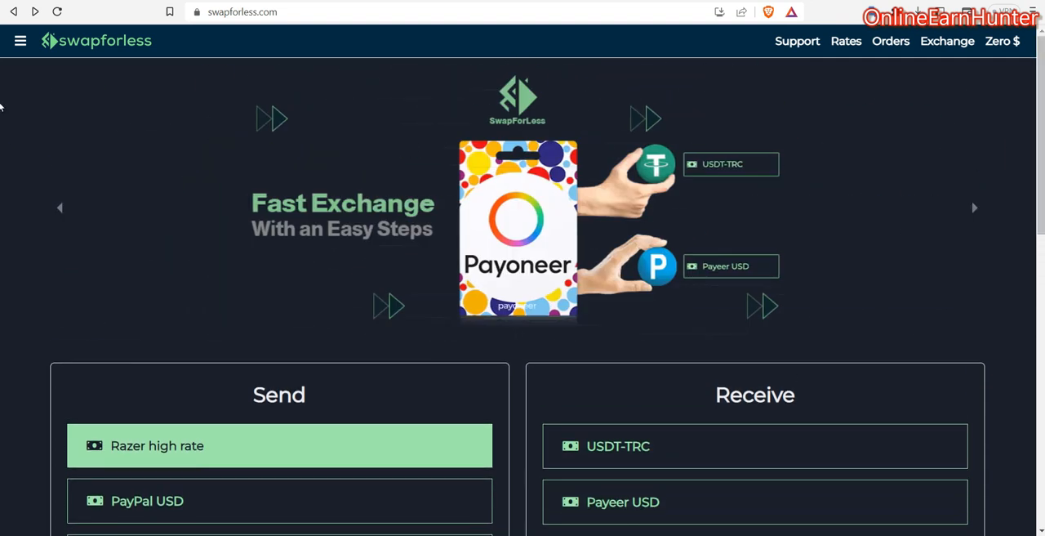
click(20, 41)
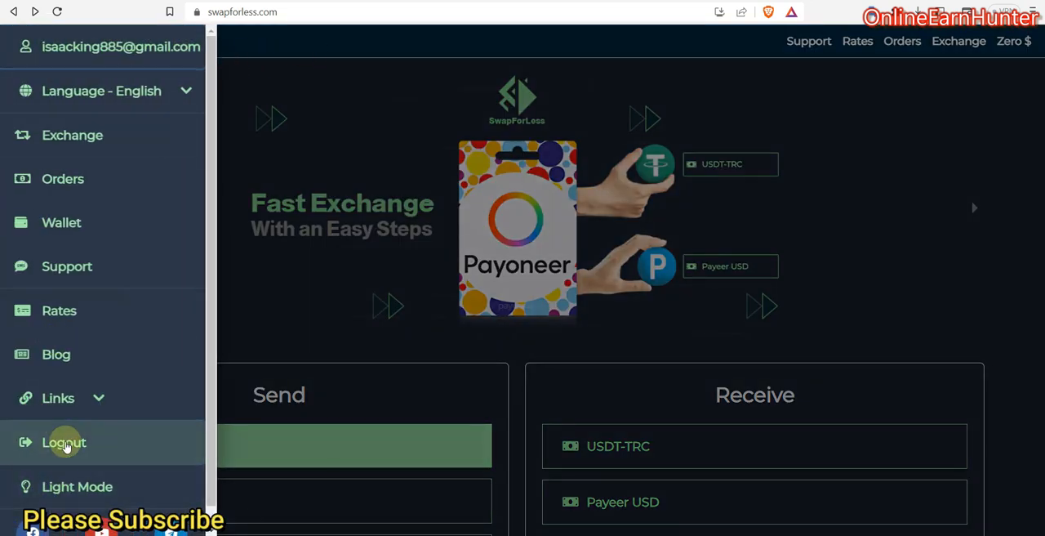
click(63, 441)
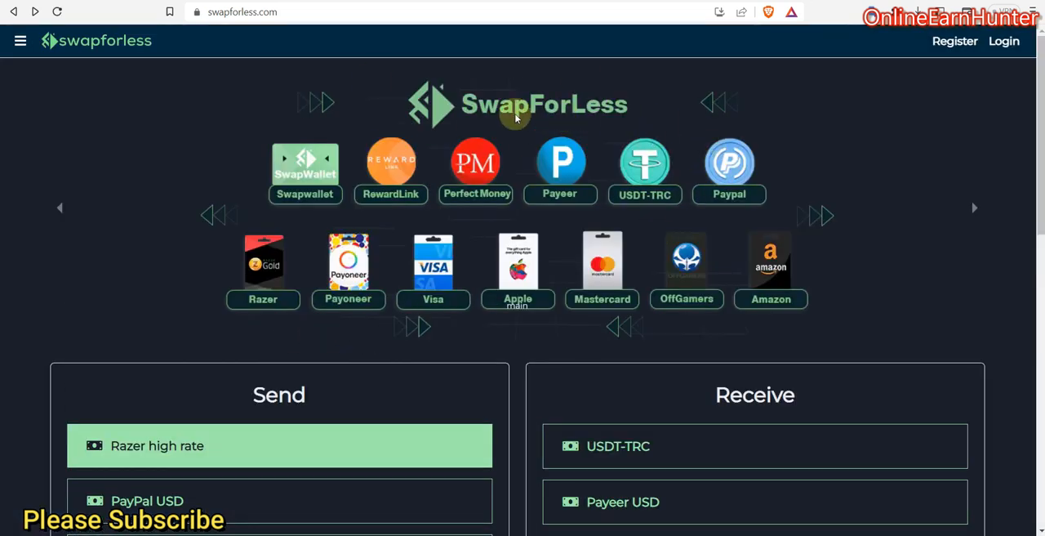
mouse_move(376, 171)
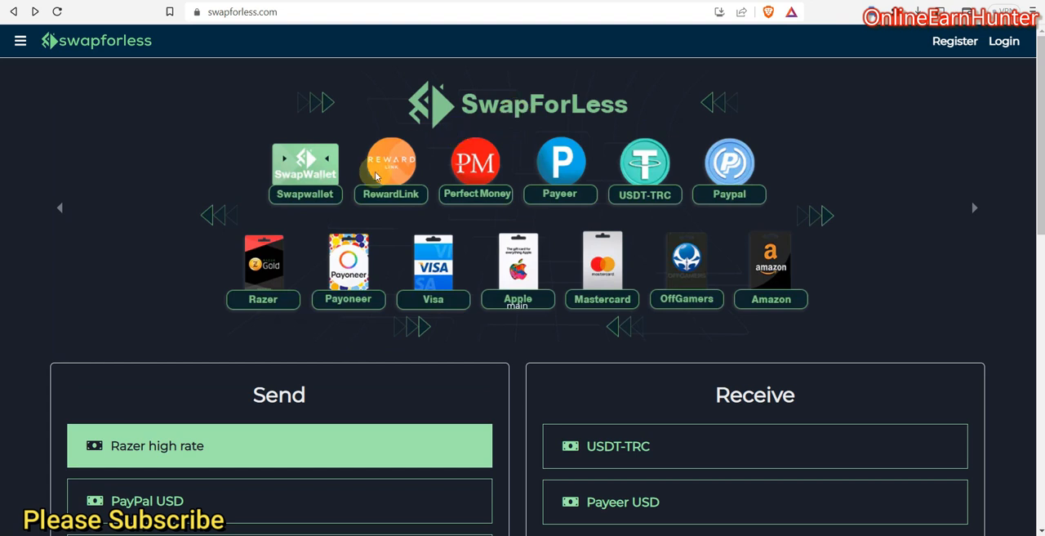
mouse_move(400, 170)
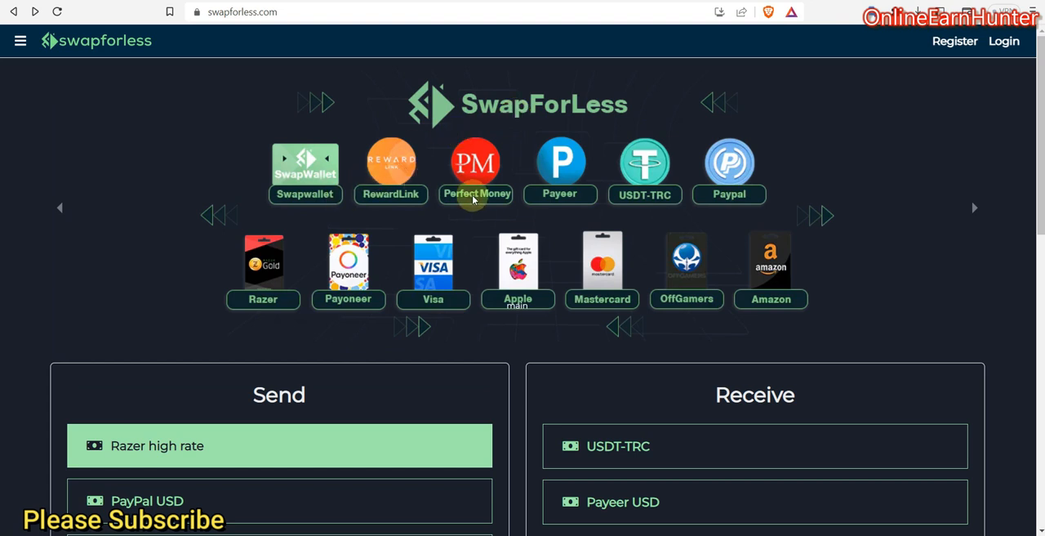
mouse_move(483, 264)
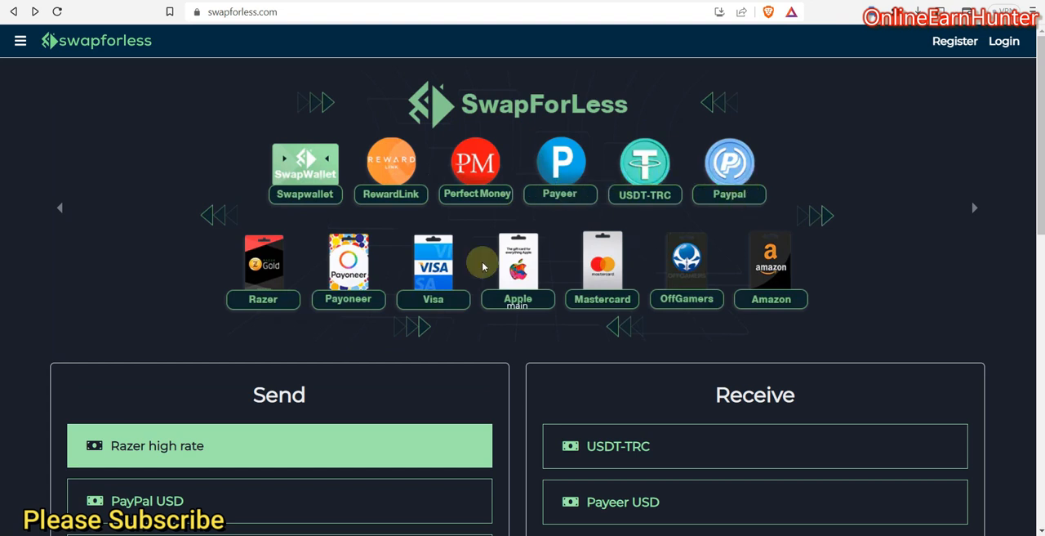
mouse_move(441, 202)
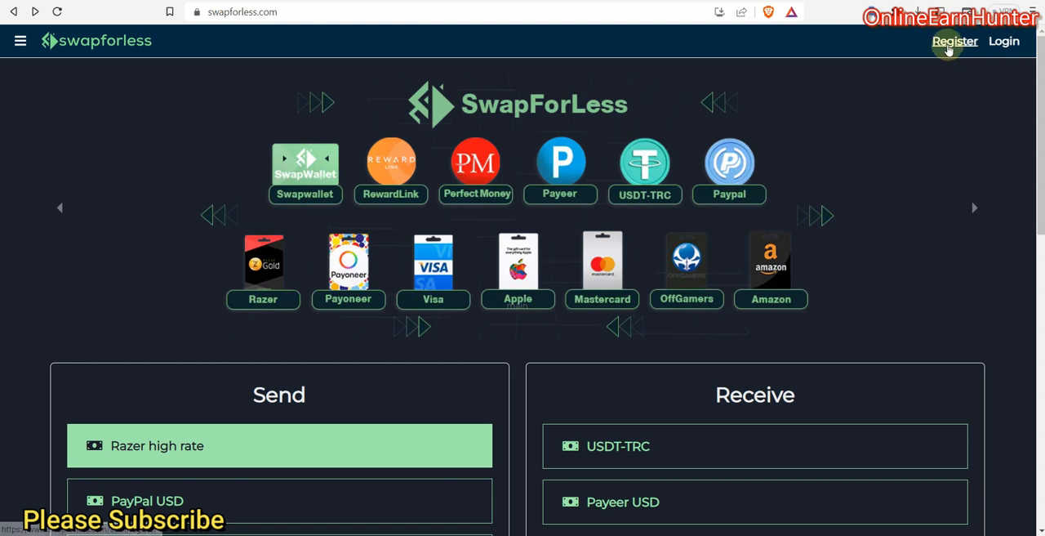
click(954, 41)
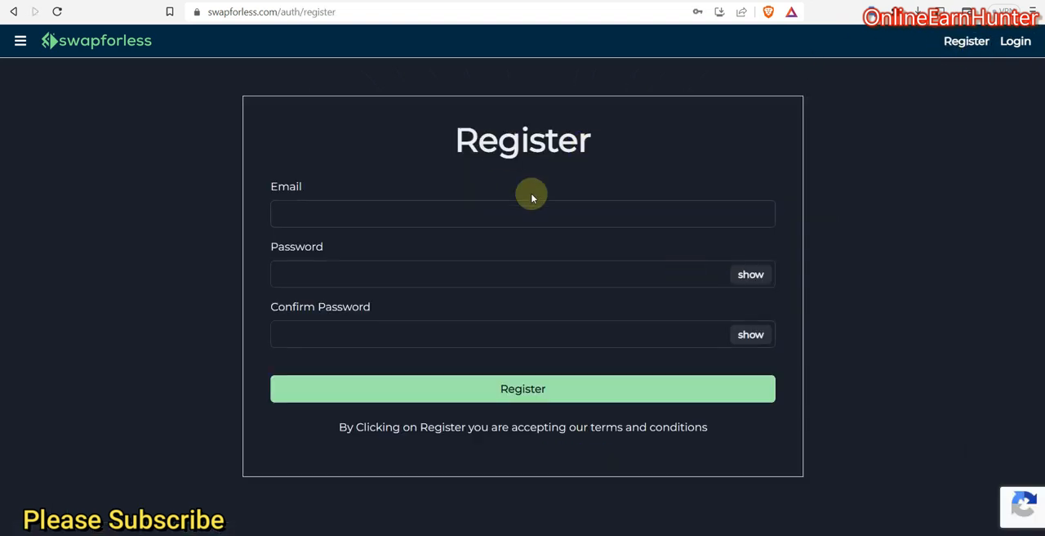
click(1016, 40)
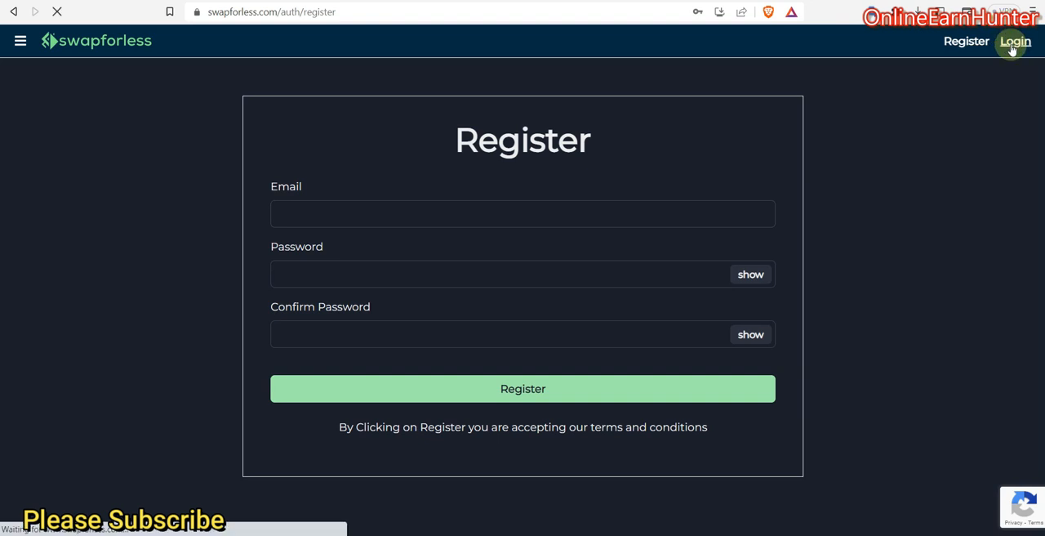
click(1015, 41)
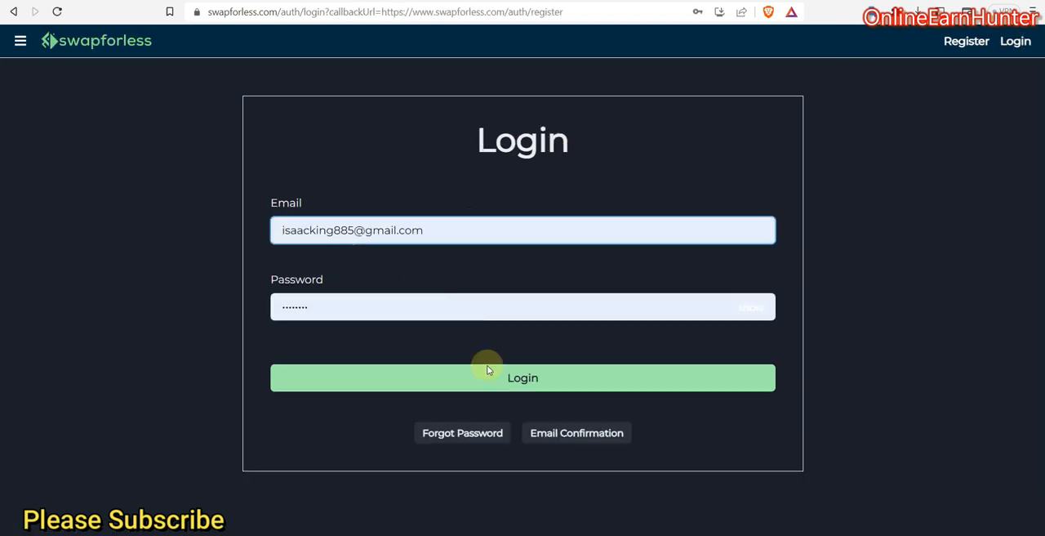
click(522, 377)
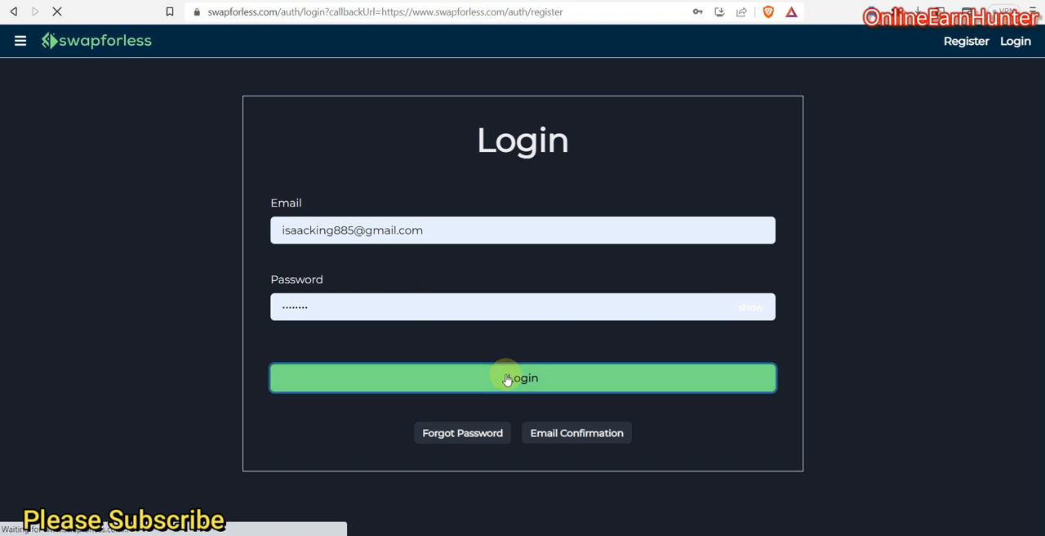
click(522, 378)
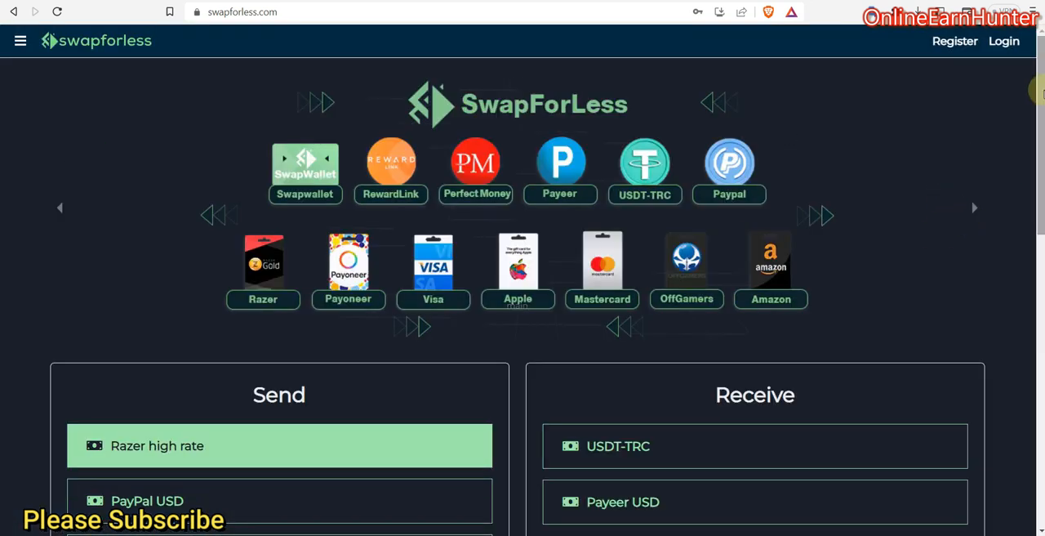
Log in to Swapforless using the saved autofill email and password
scroll(down, 3)
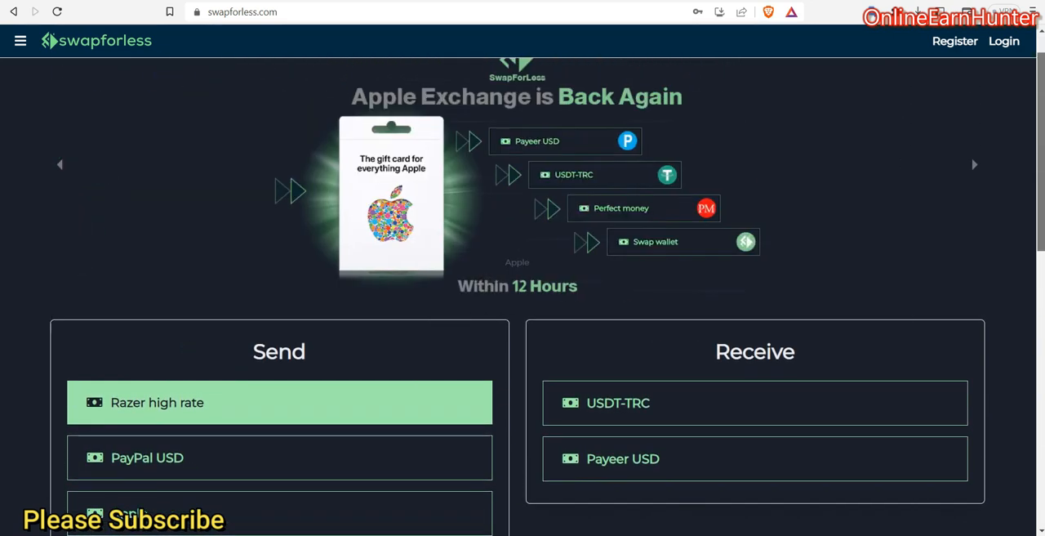
scroll(down, 3)
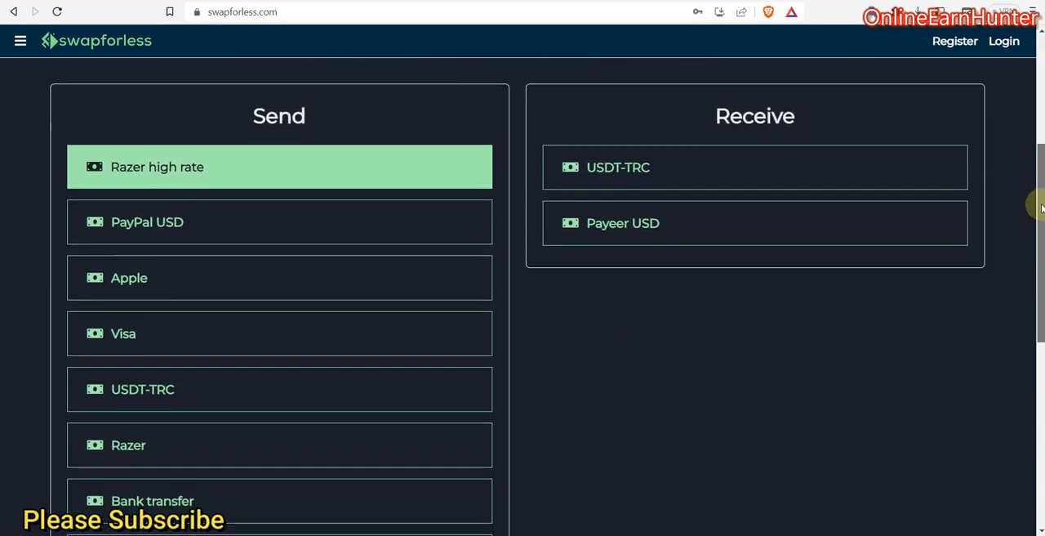
scroll(down, 3)
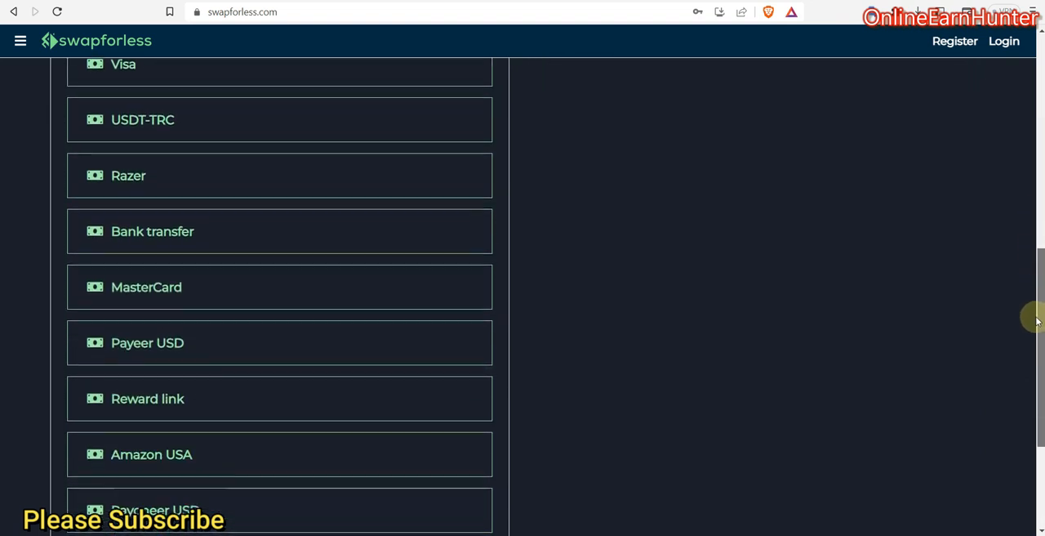
scroll(down, 3)
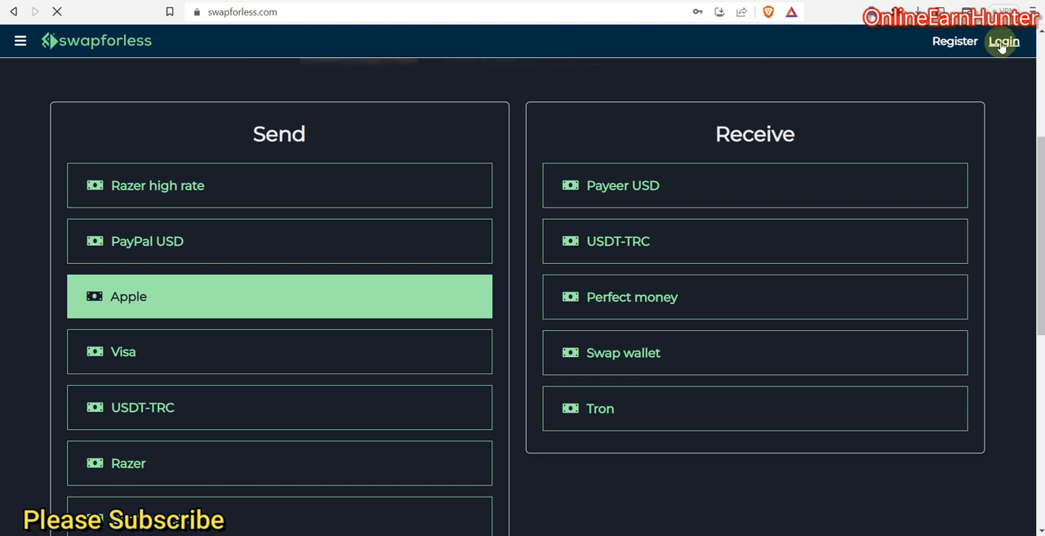
click(1002, 41)
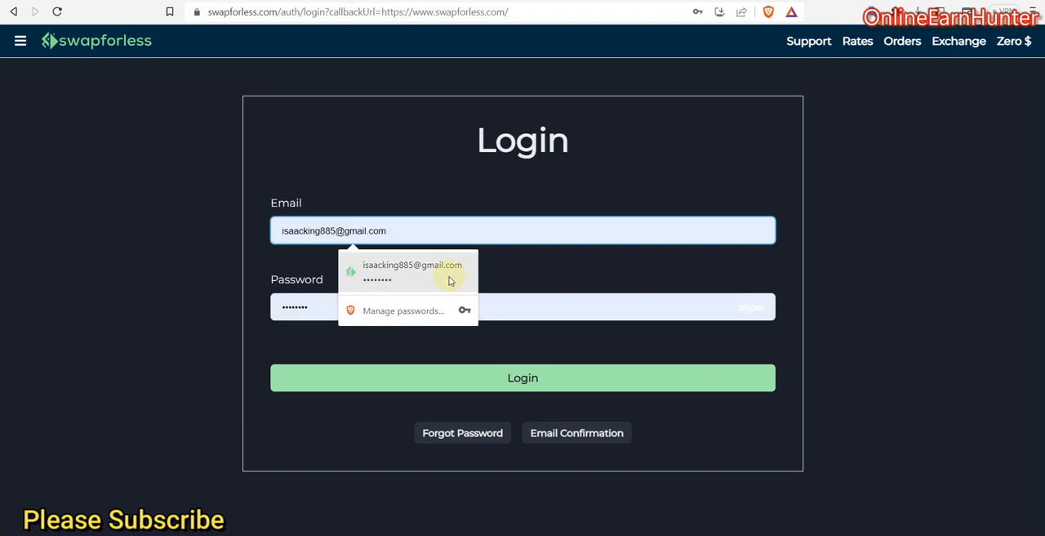
click(522, 377)
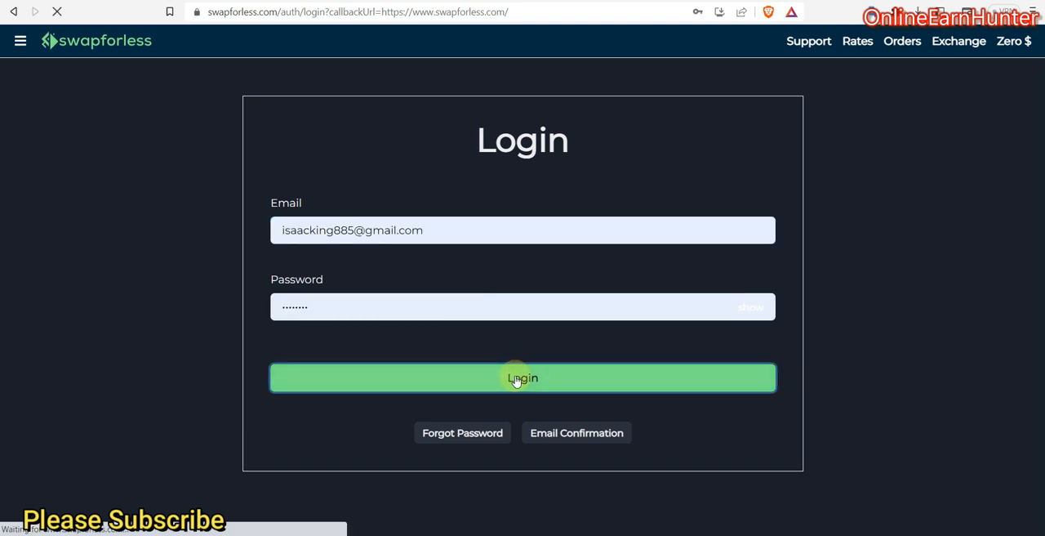
click(522, 377)
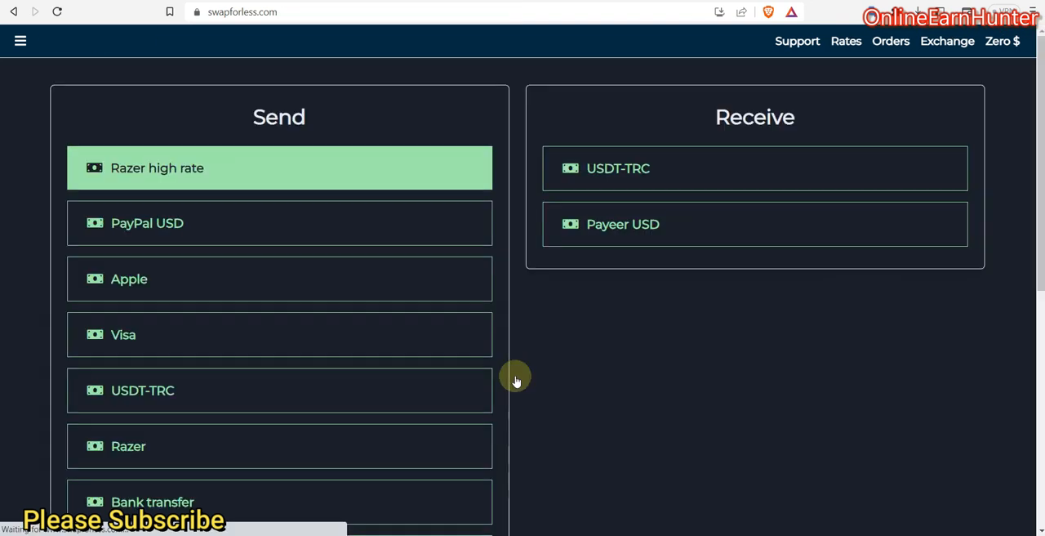
Select Apple as the currency to send in the exchange form
scroll(up, 3)
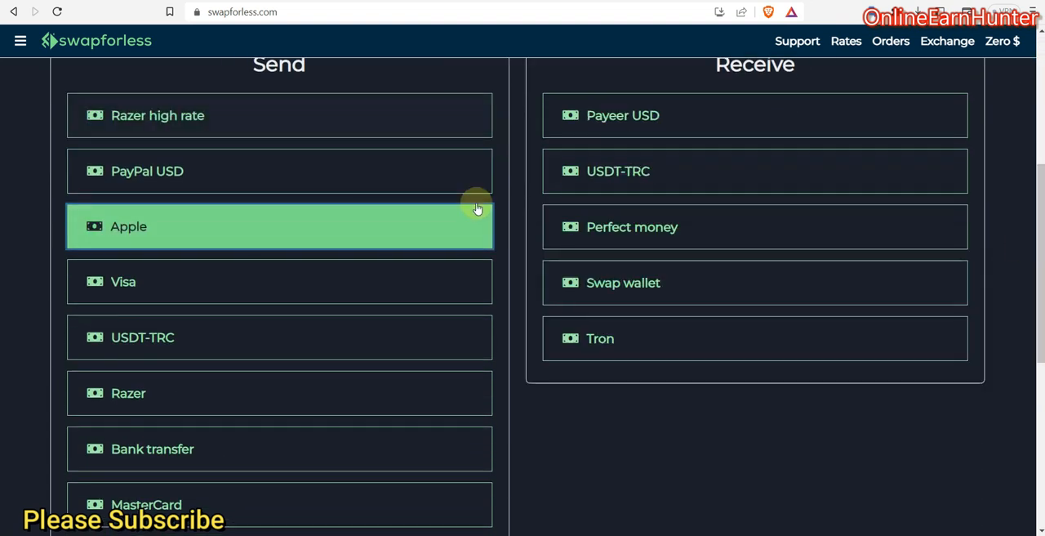
click(617, 170)
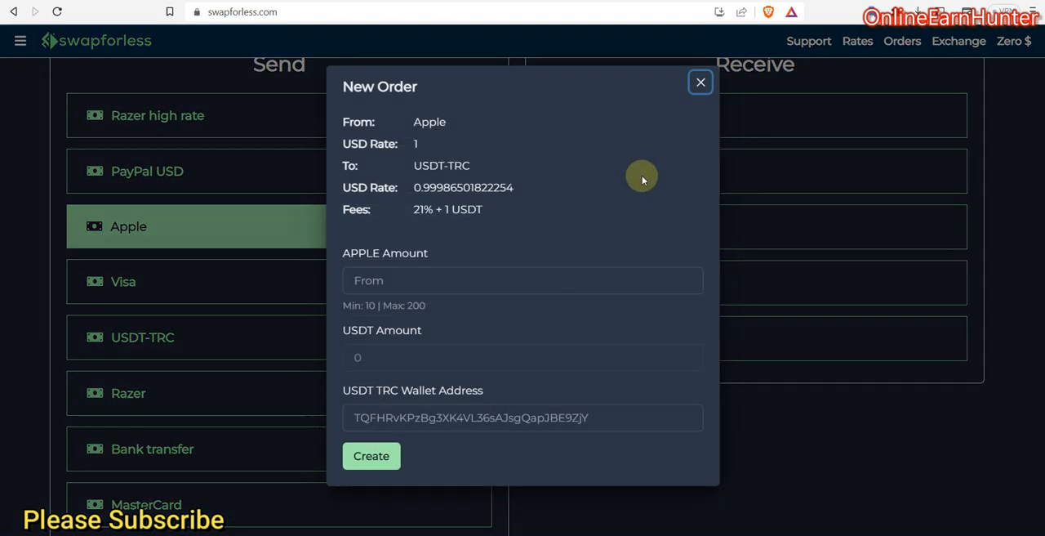
click(698, 82)
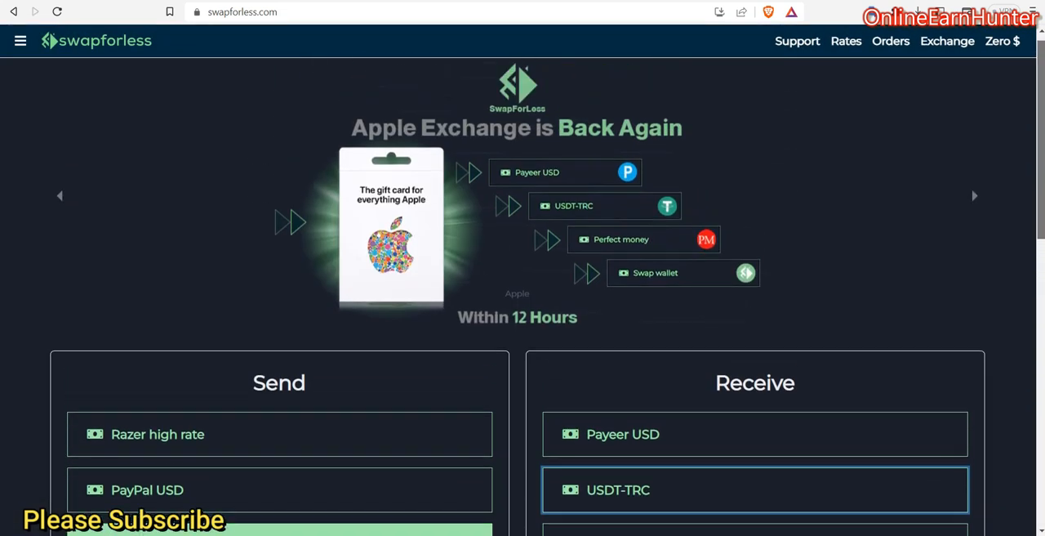
click(19, 39)
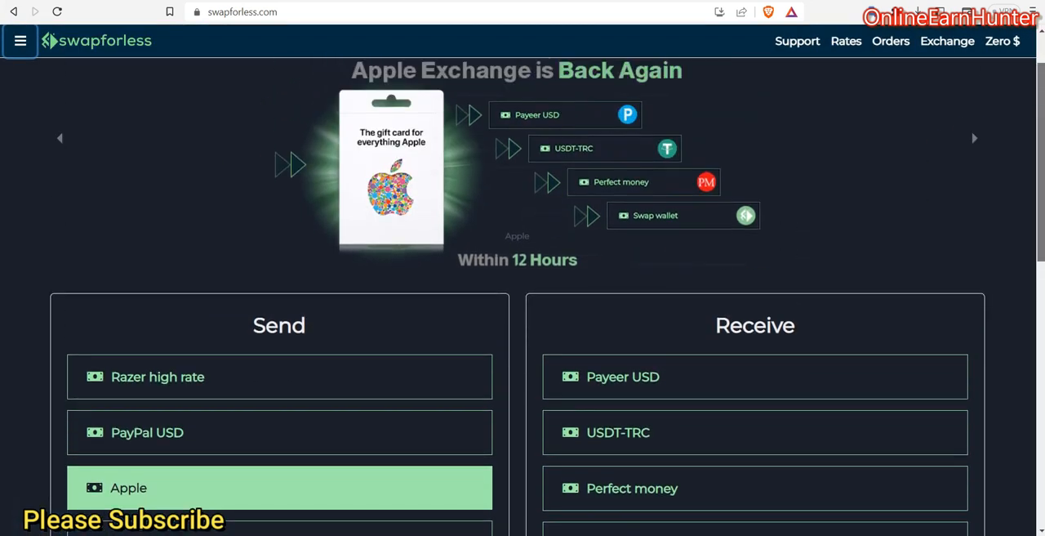
scroll(down, 3)
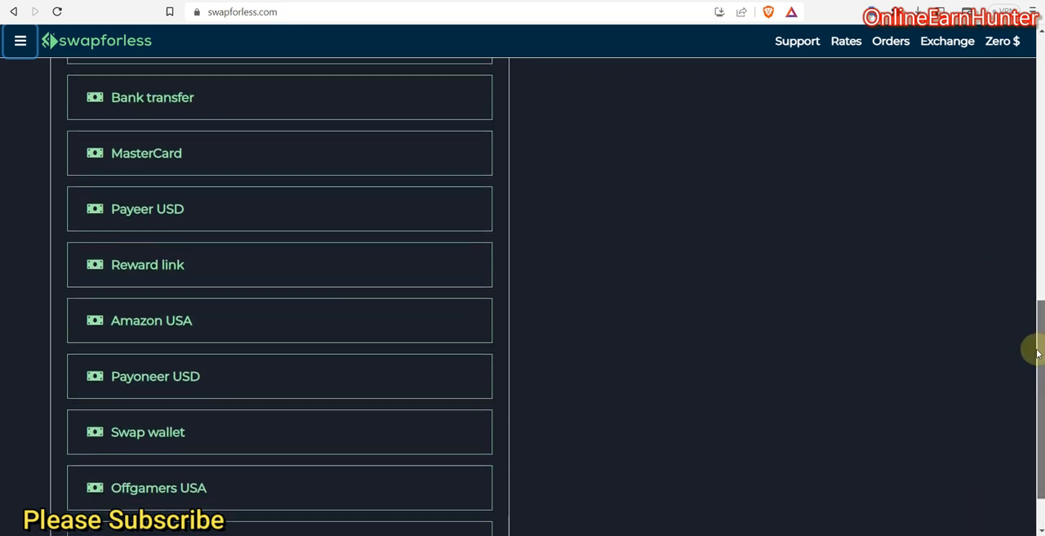
scroll(up, 3)
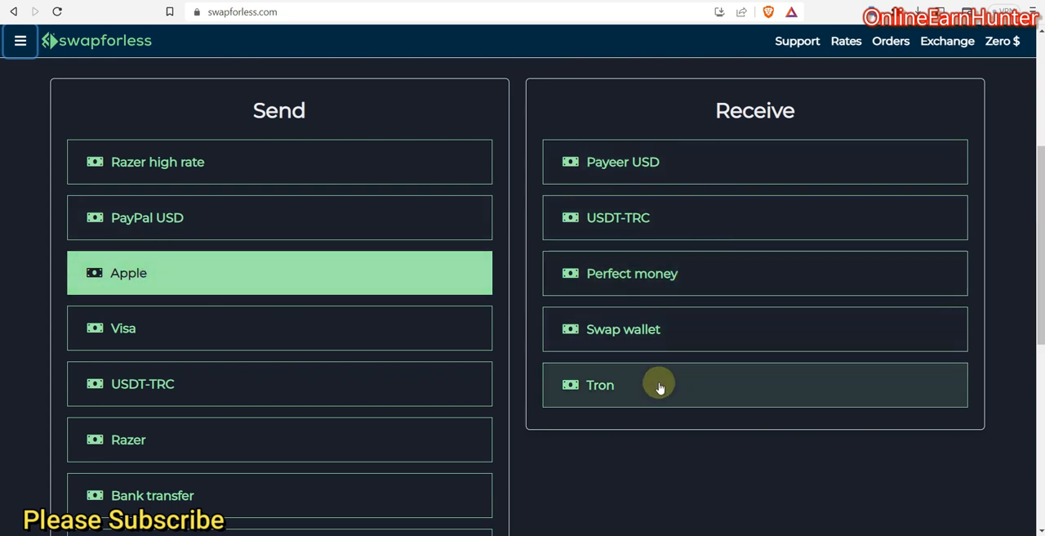
mouse_move(666, 217)
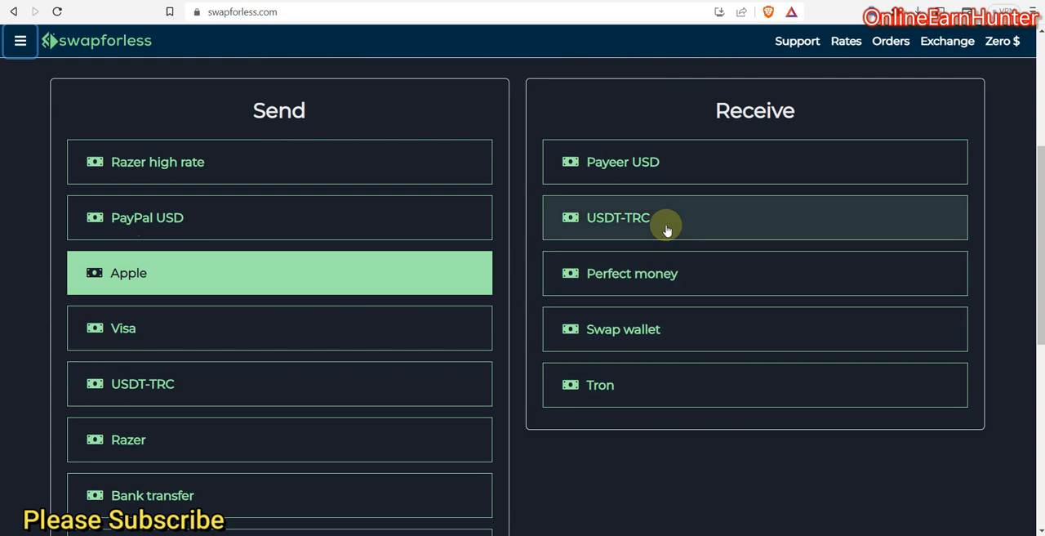
mouse_move(645, 329)
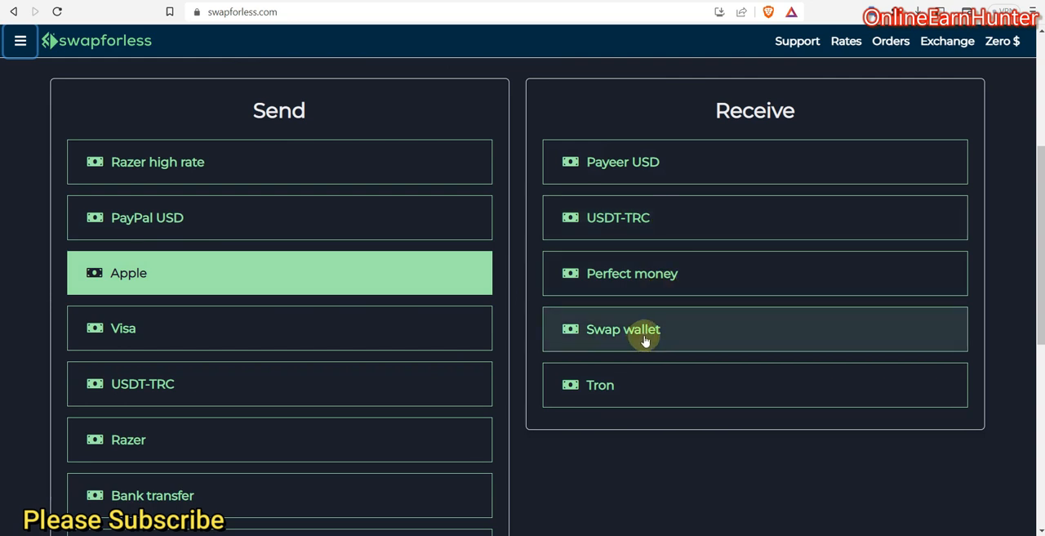
mouse_move(653, 335)
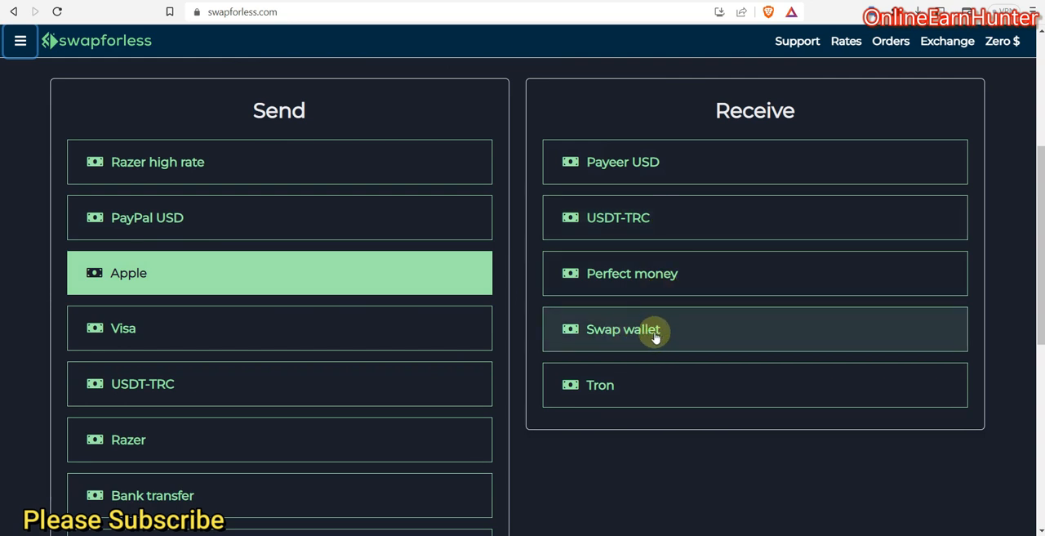
mouse_move(618, 217)
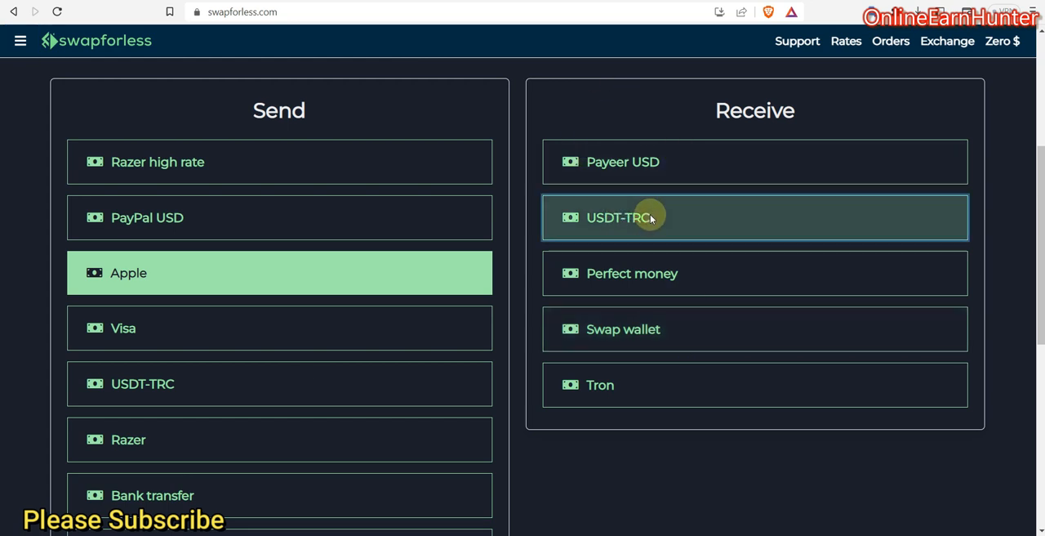
Choose USDT-TRC to receive and enter an Apple amount of 20
click(650, 218)
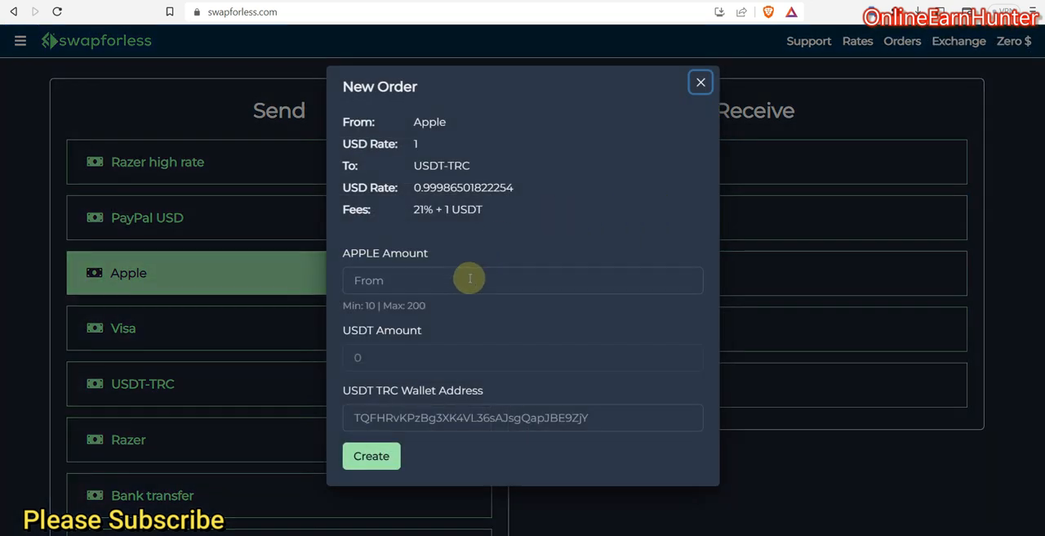
click(471, 281)
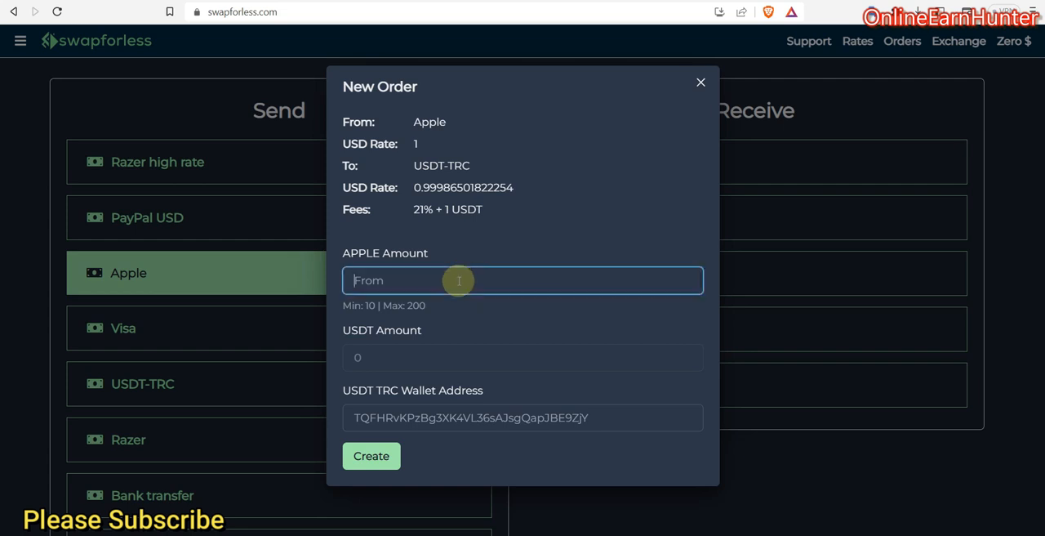
text(20)
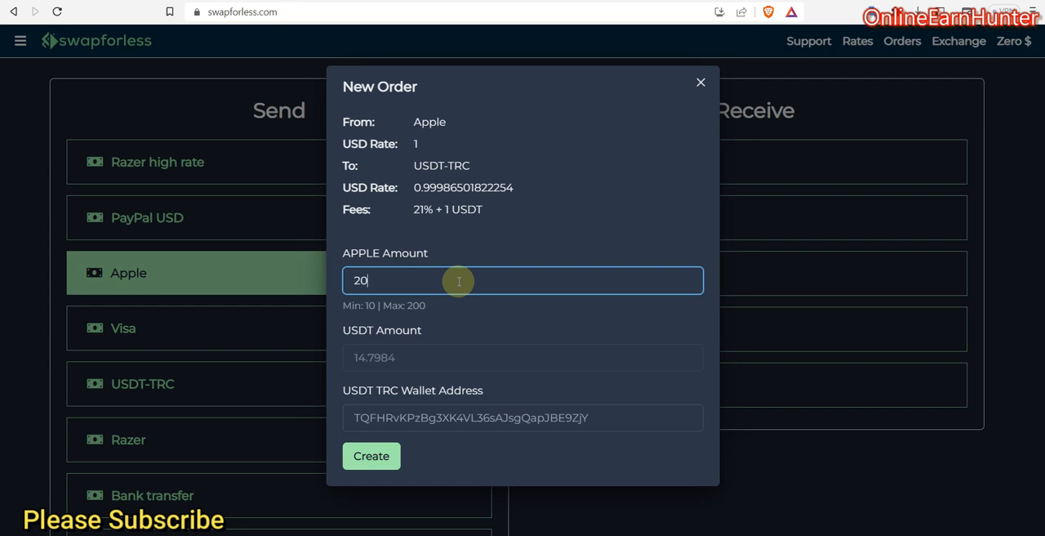
mouse_move(435, 274)
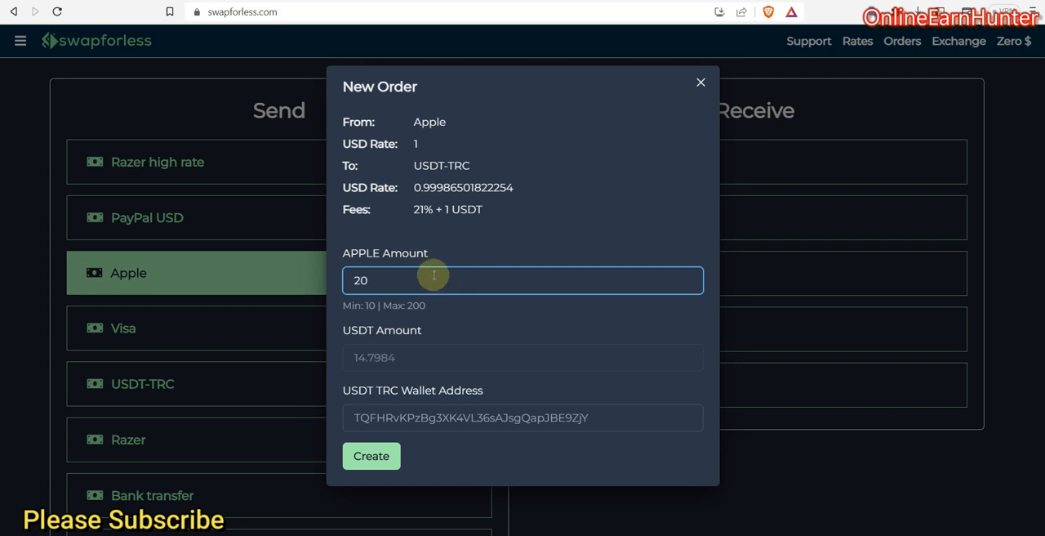
mouse_move(393, 366)
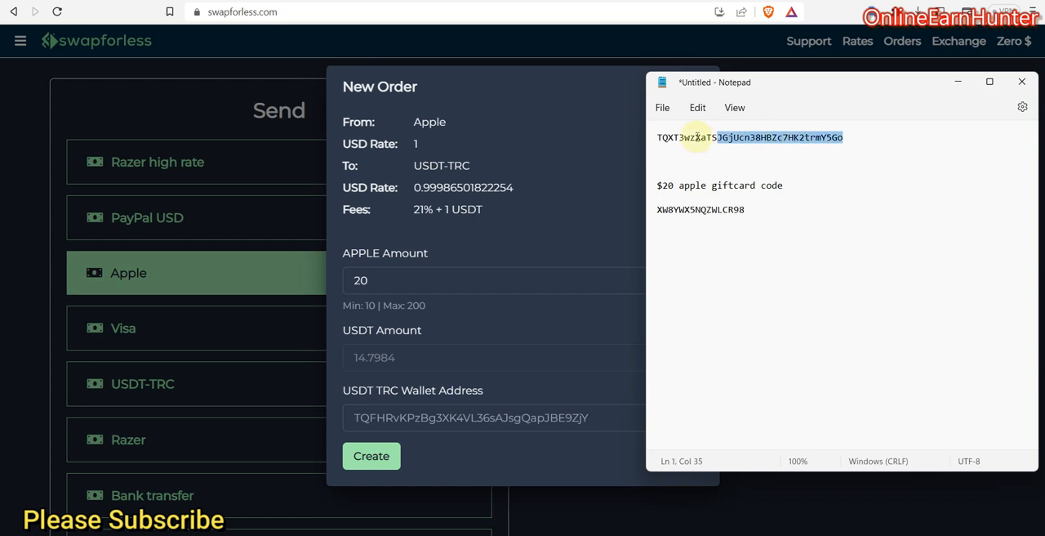
Paste the copied wallet address and create the 20 Apple to 14.7984 USDT-TRC order
right_click(694, 137)
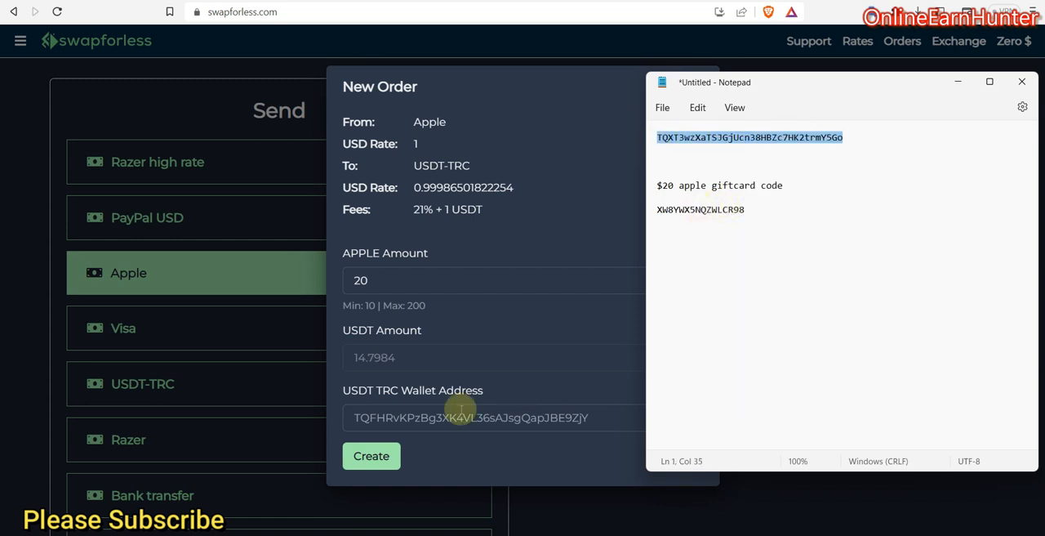
right_click(470, 418)
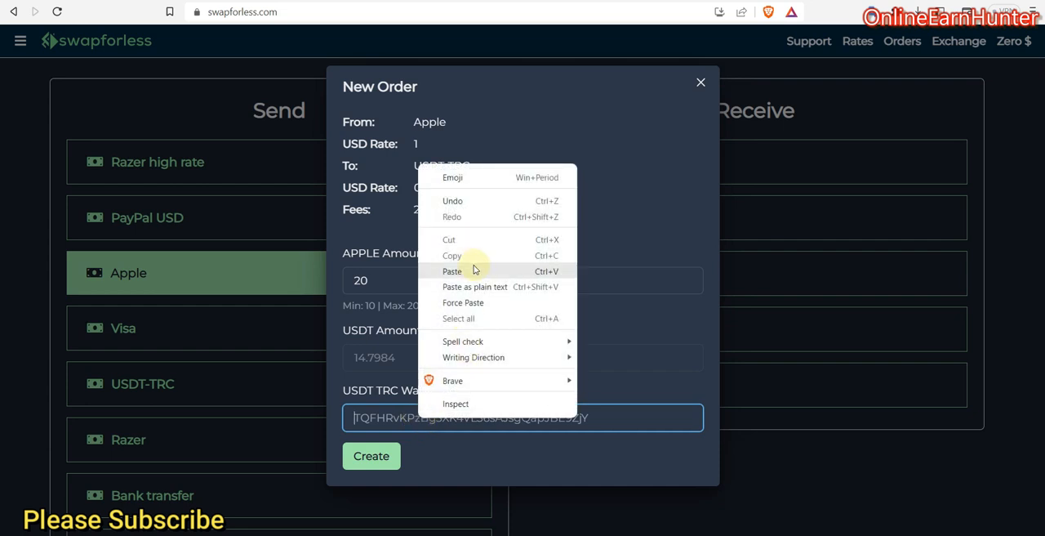
click(452, 269)
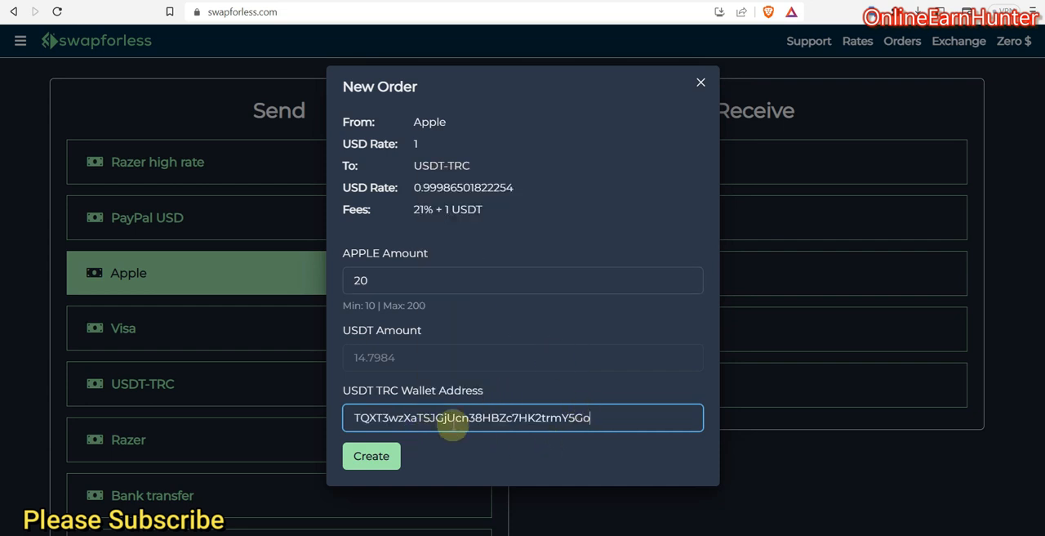
mouse_move(454, 400)
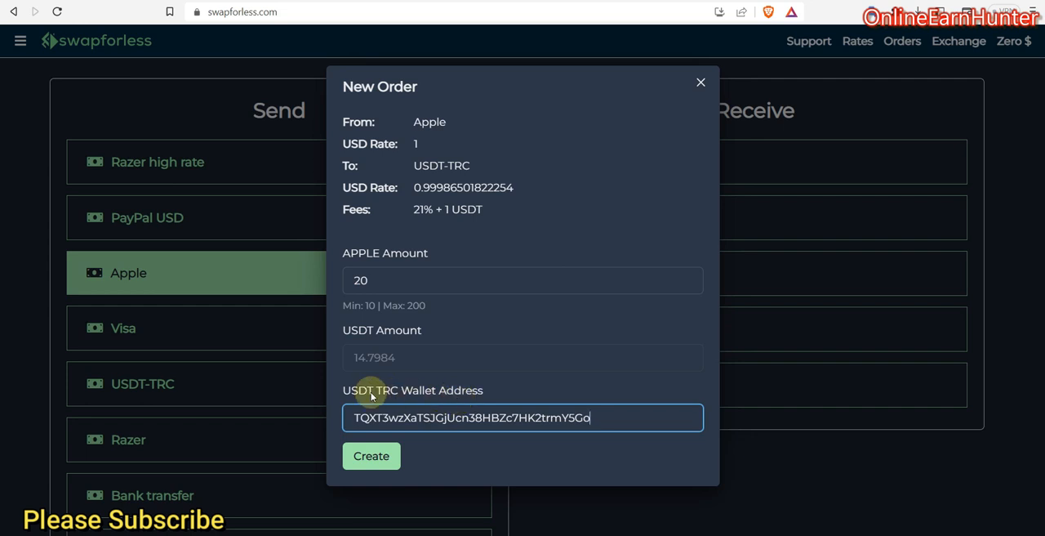
mouse_move(372, 456)
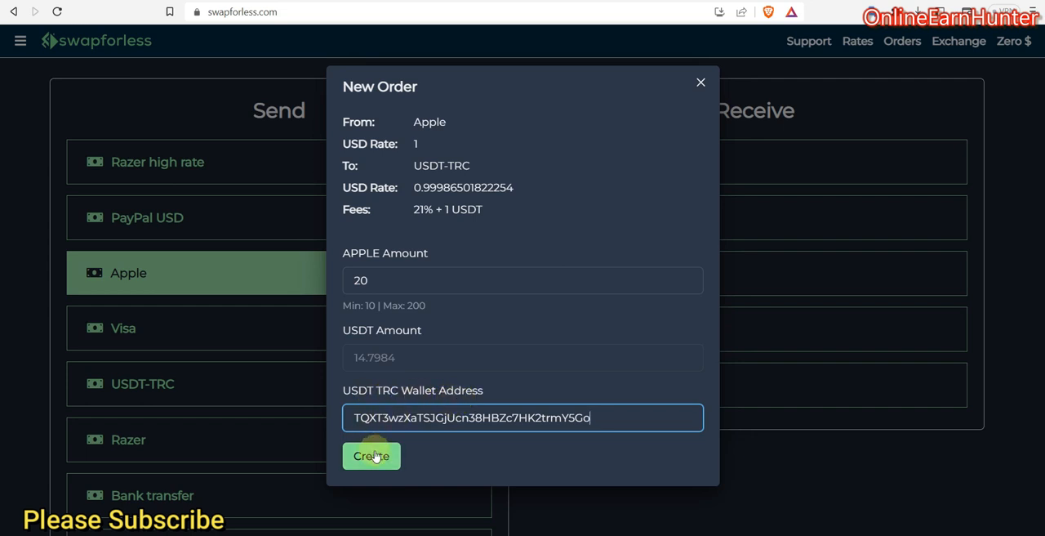
click(371, 455)
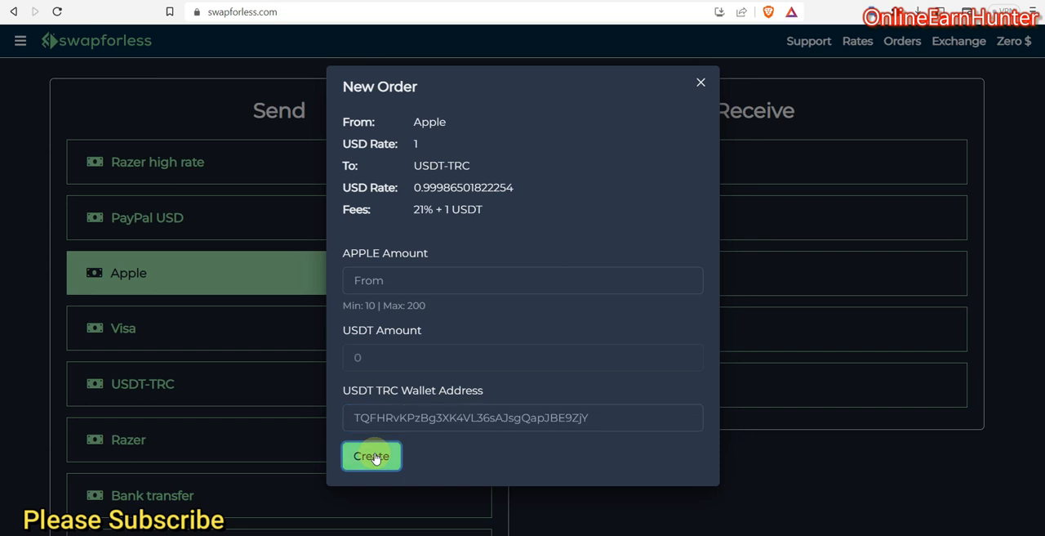
click(371, 455)
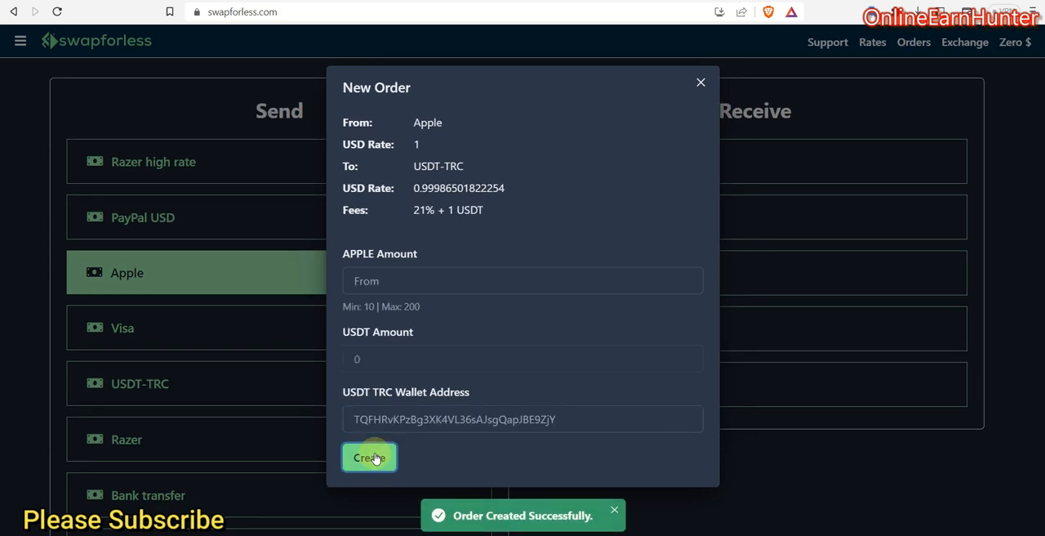
click(369, 457)
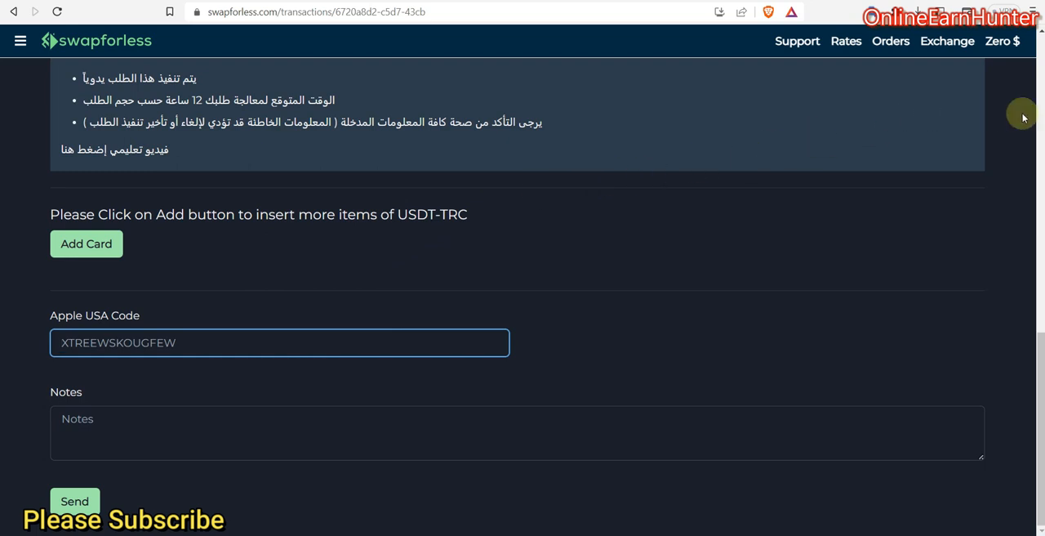
mouse_move(379, 278)
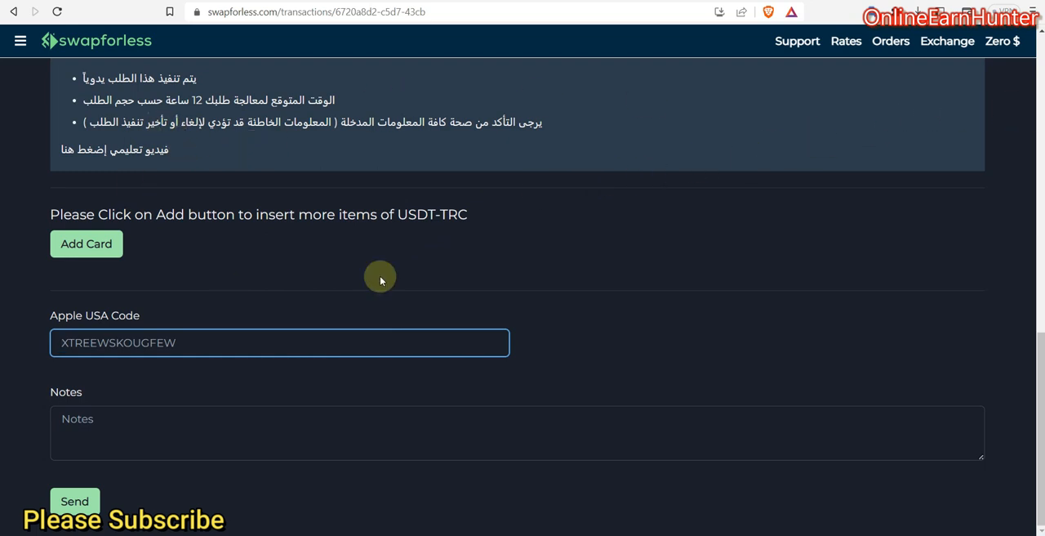
mouse_move(287, 200)
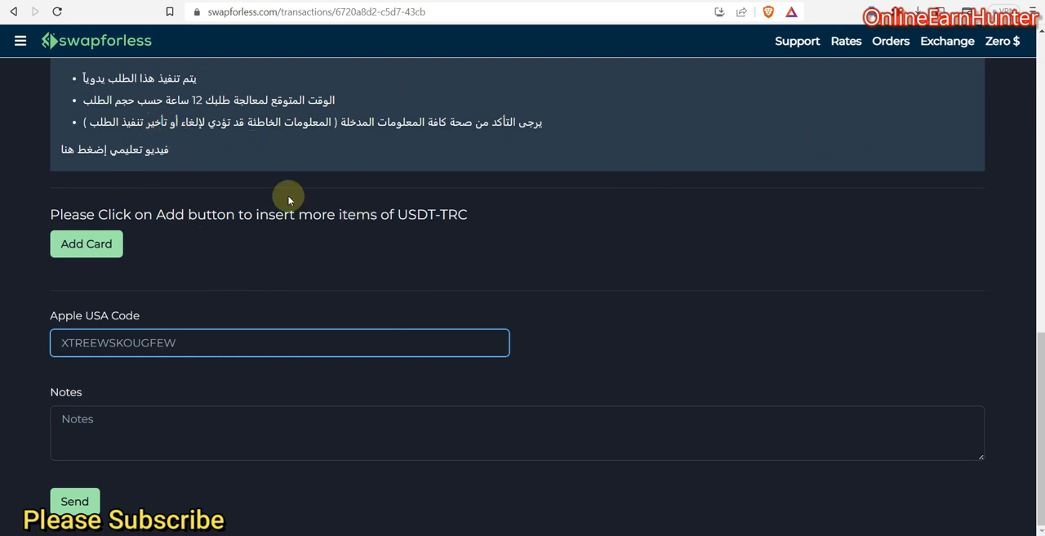
mouse_move(120, 341)
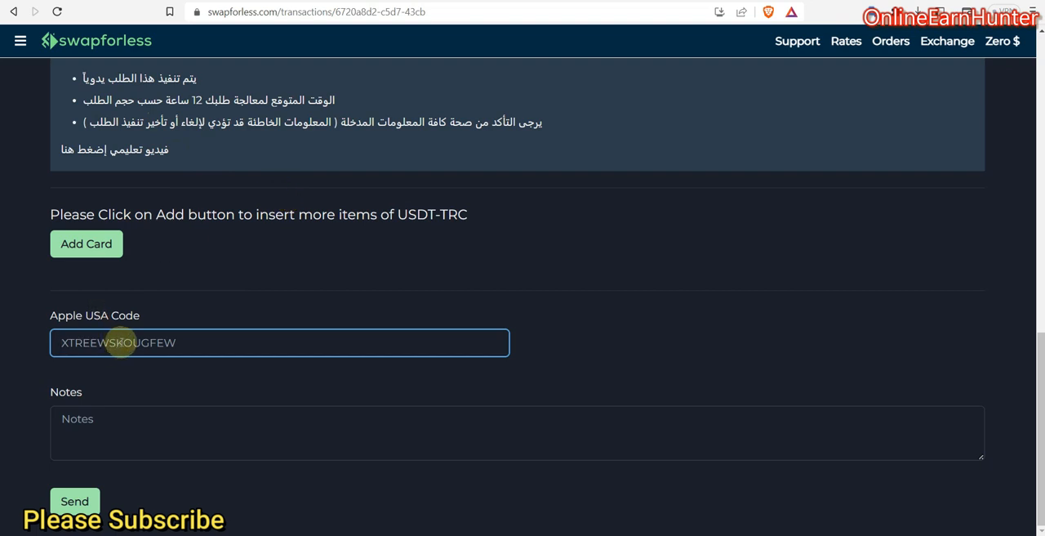
Enter the note "Exchange $20 apple giftcard for usdt trc20" beneath the Apple USA code
click(75, 500)
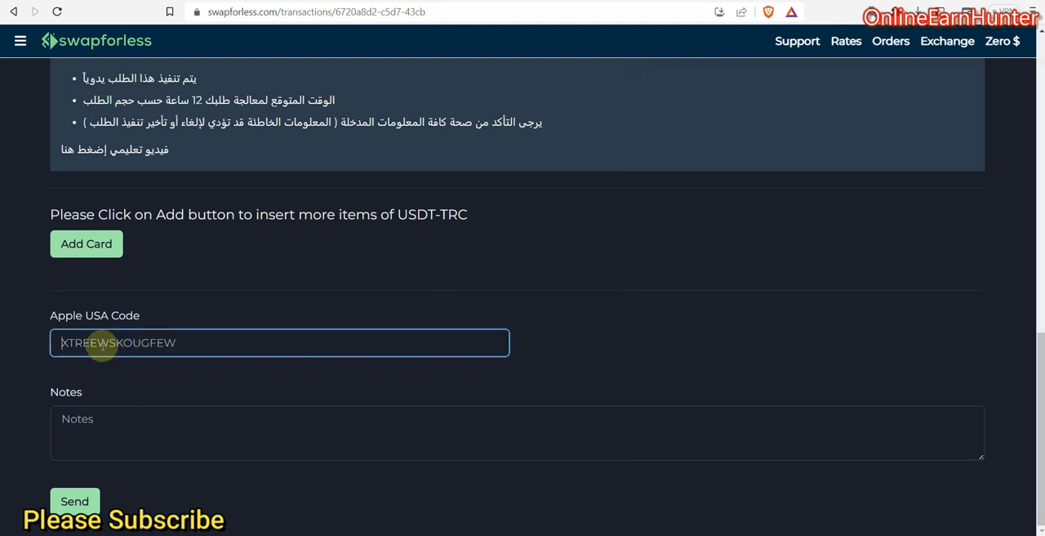
right_click(98, 343)
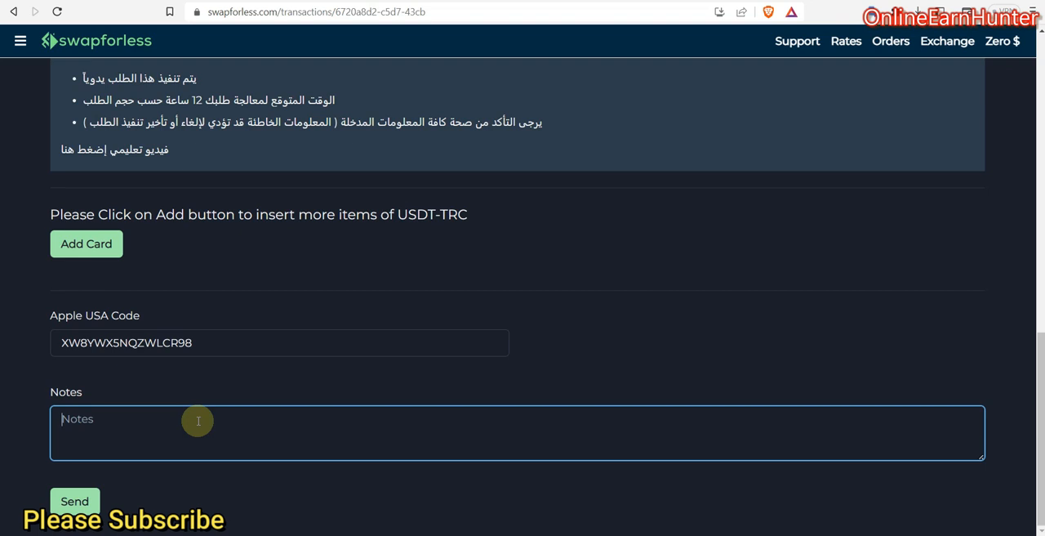
text(Exch)
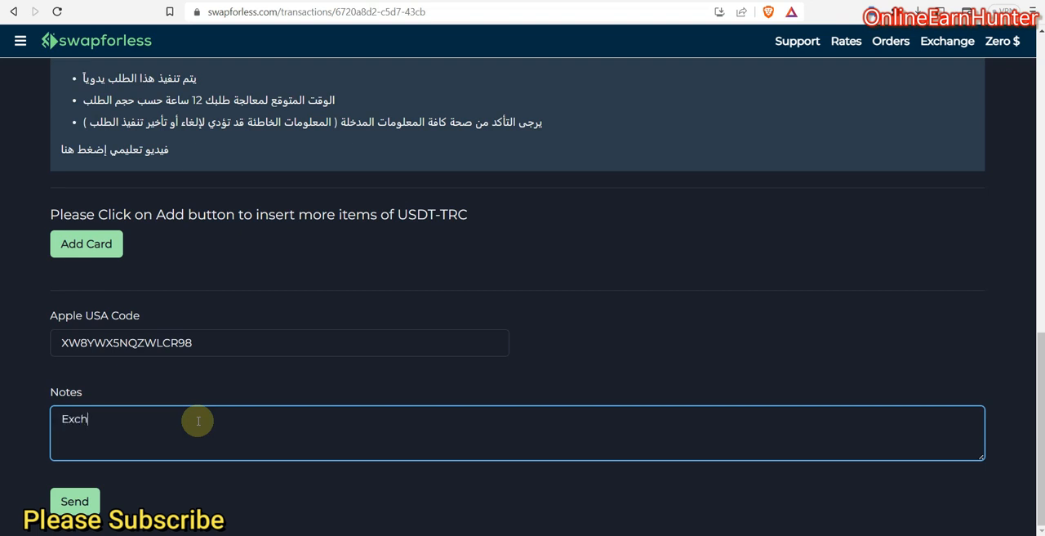
text(ange)
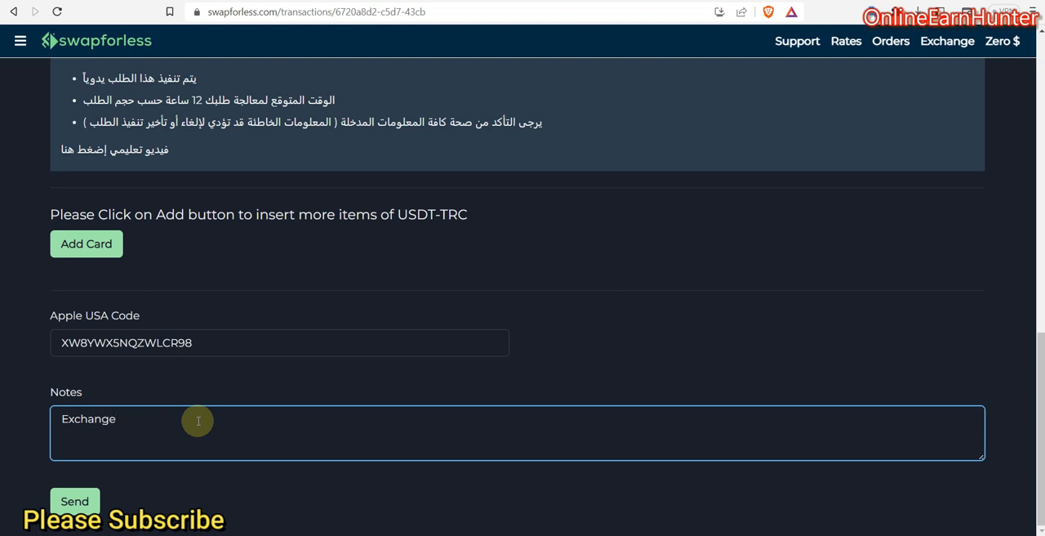
text($20)
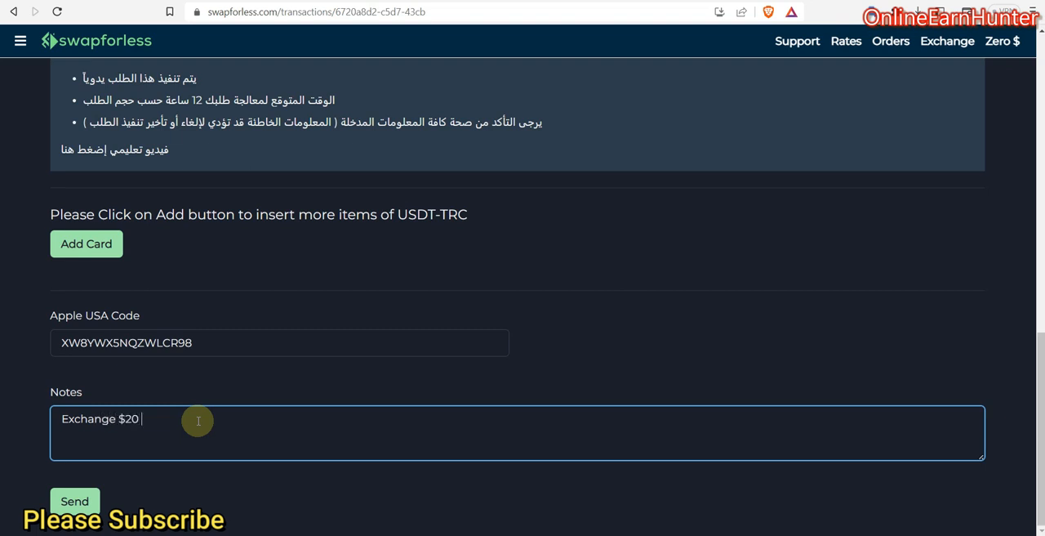
text(apple)
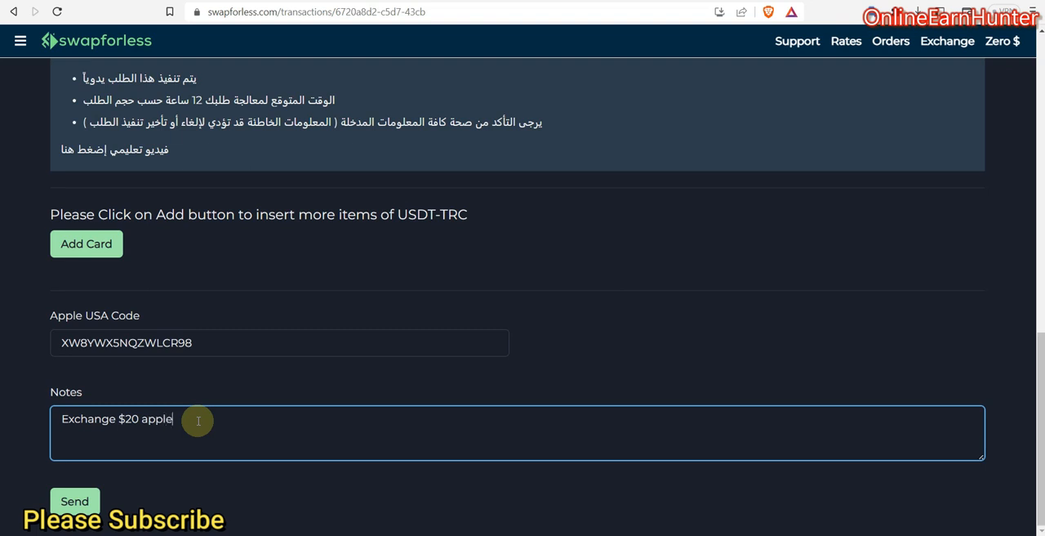
text(gif)
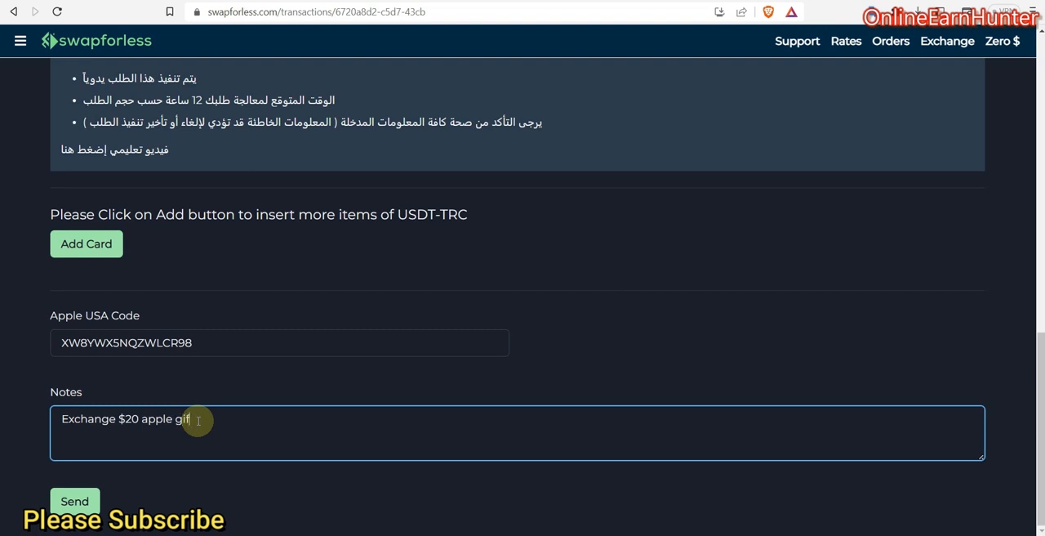
text(tcard fo)
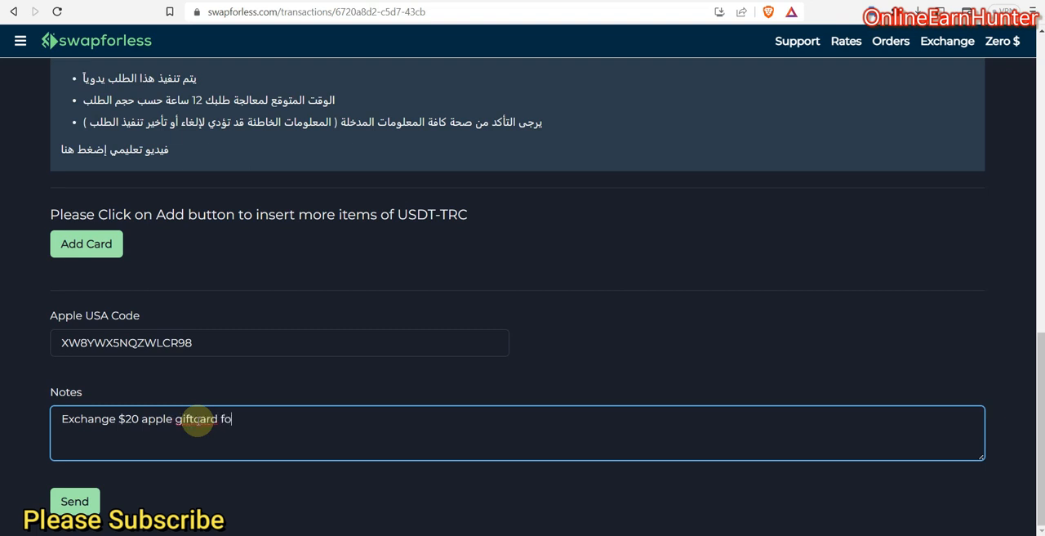
text(r)
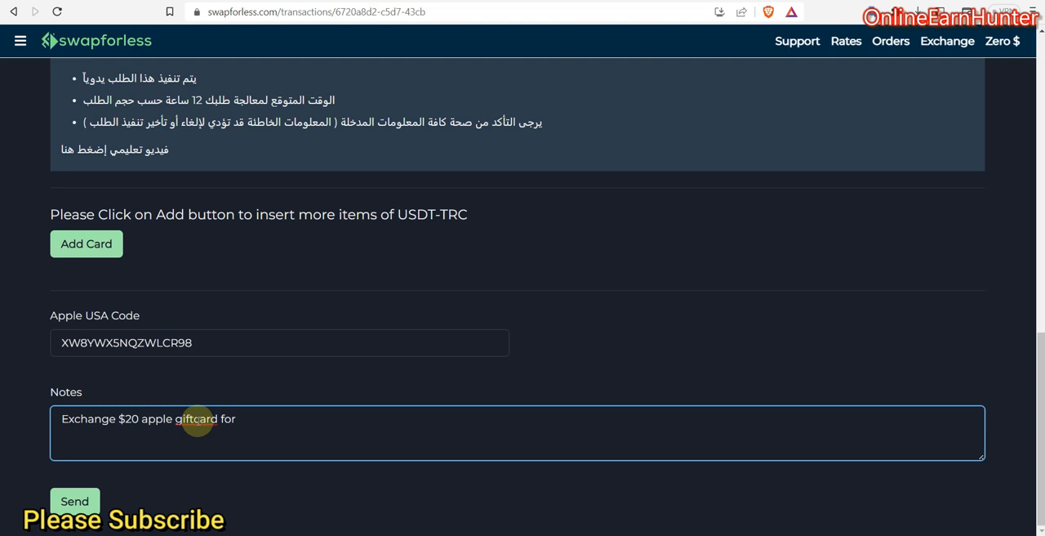
text(usdt)
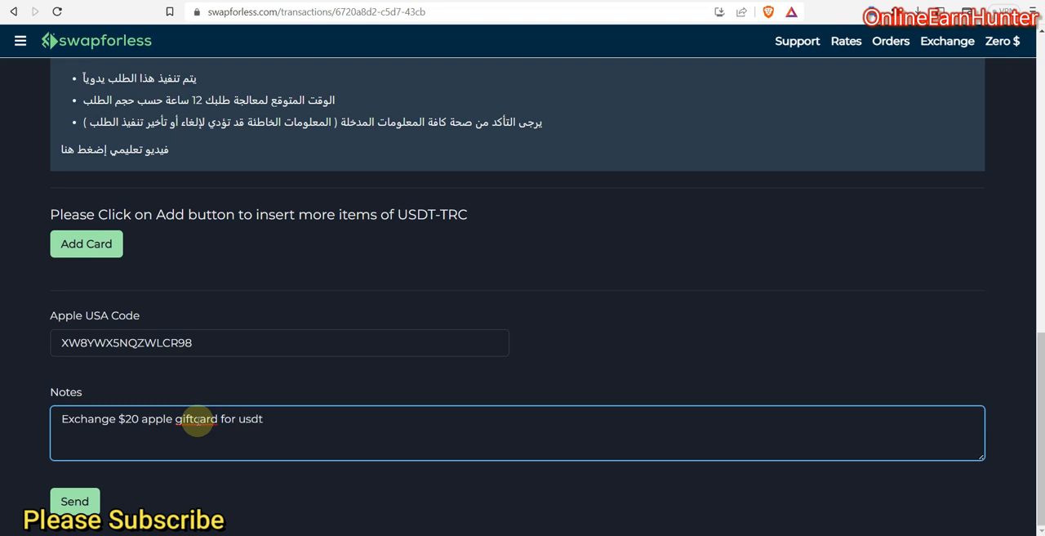
text(trc2)
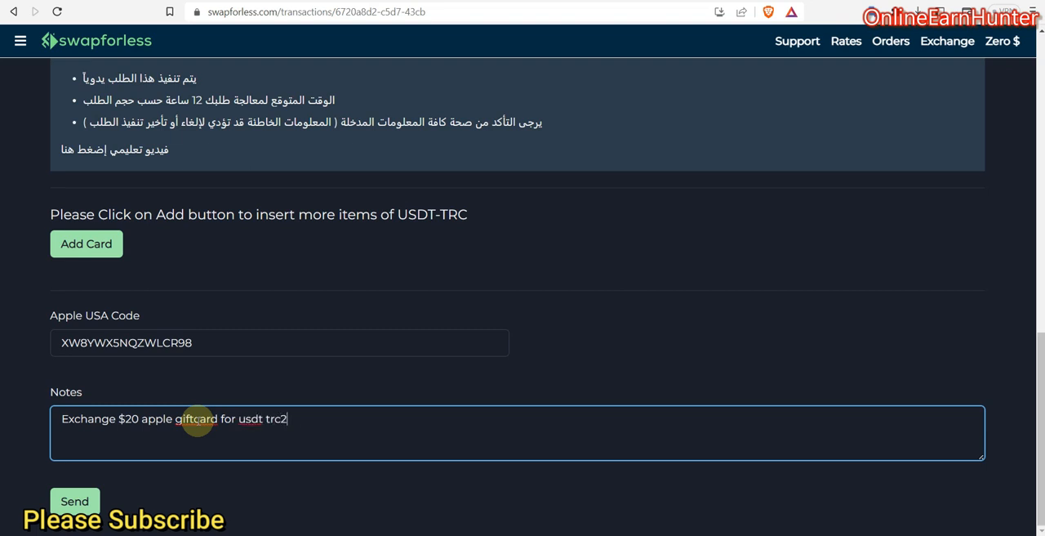
text(0)
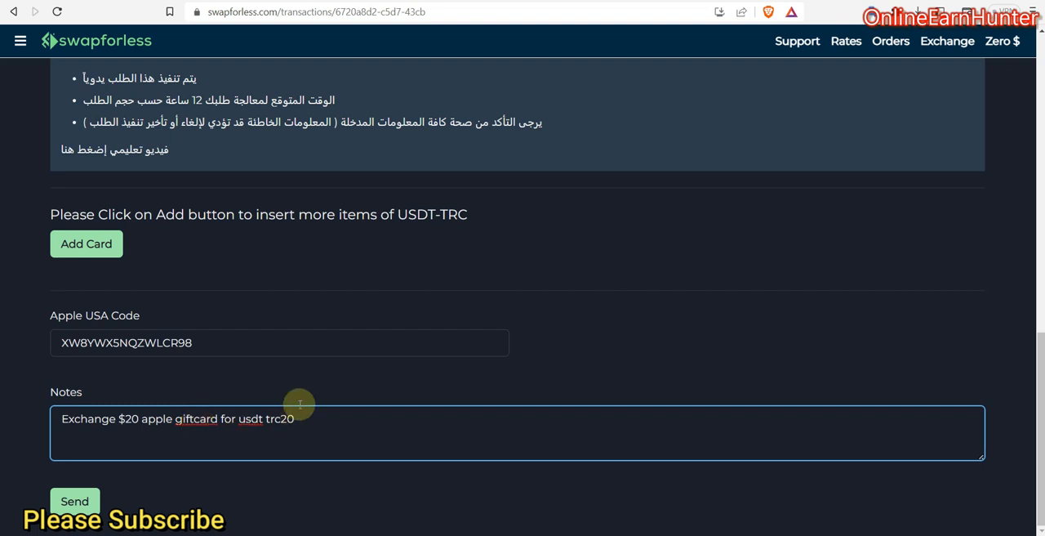
mouse_move(245, 415)
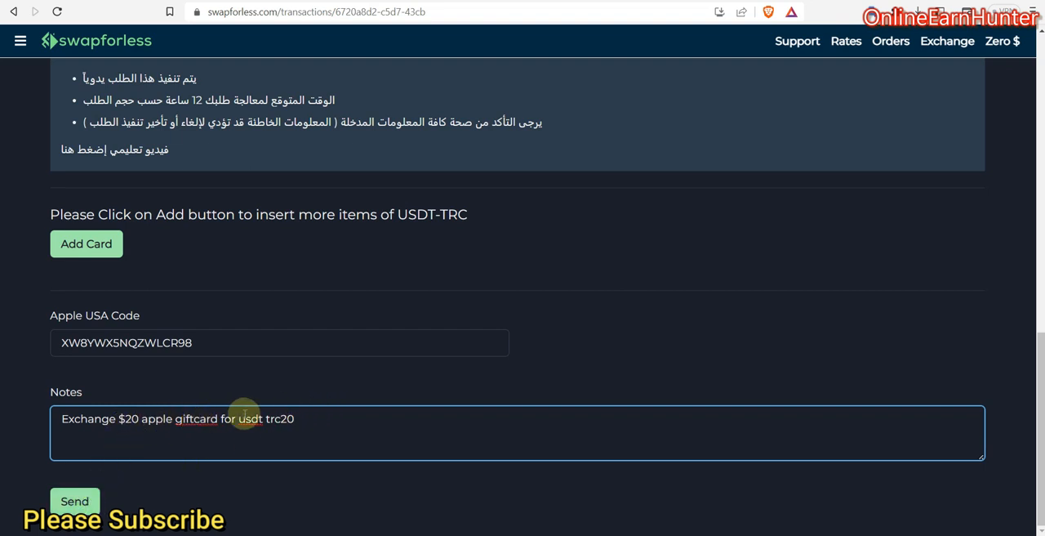
mouse_move(583, 421)
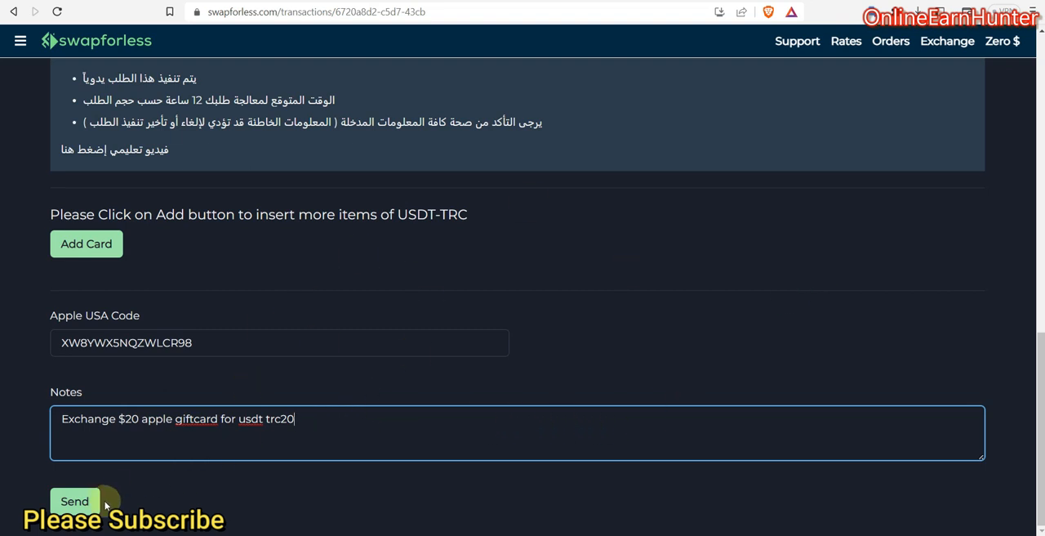
Send the order with its gift card code and notes, confirmed as updated successfully
click(85, 243)
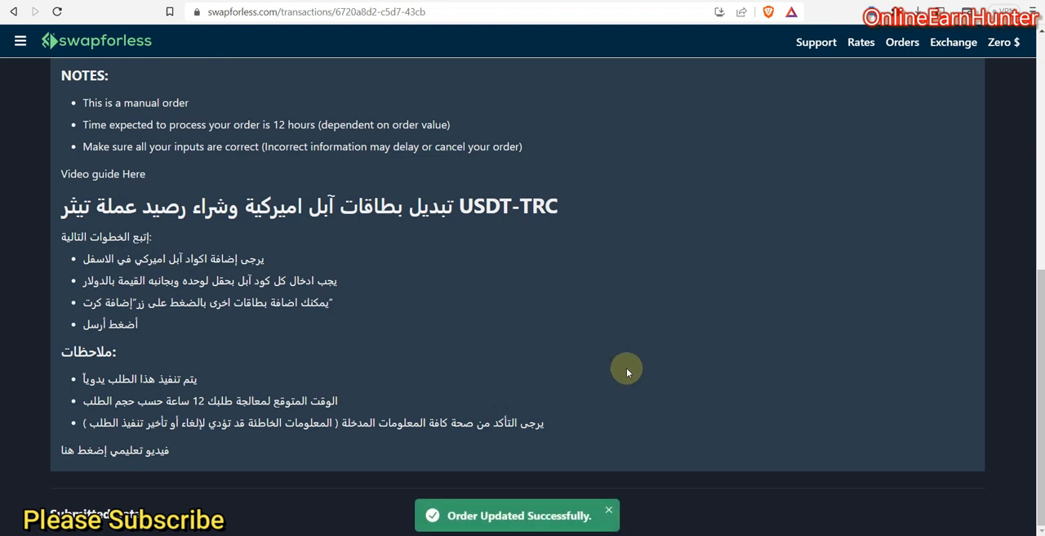
mouse_move(614, 470)
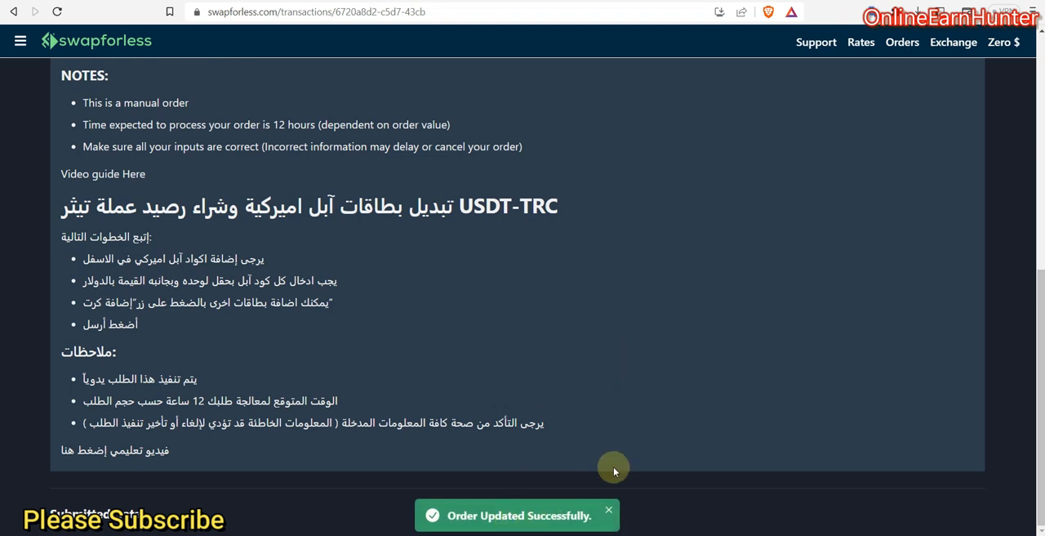
mouse_move(498, 477)
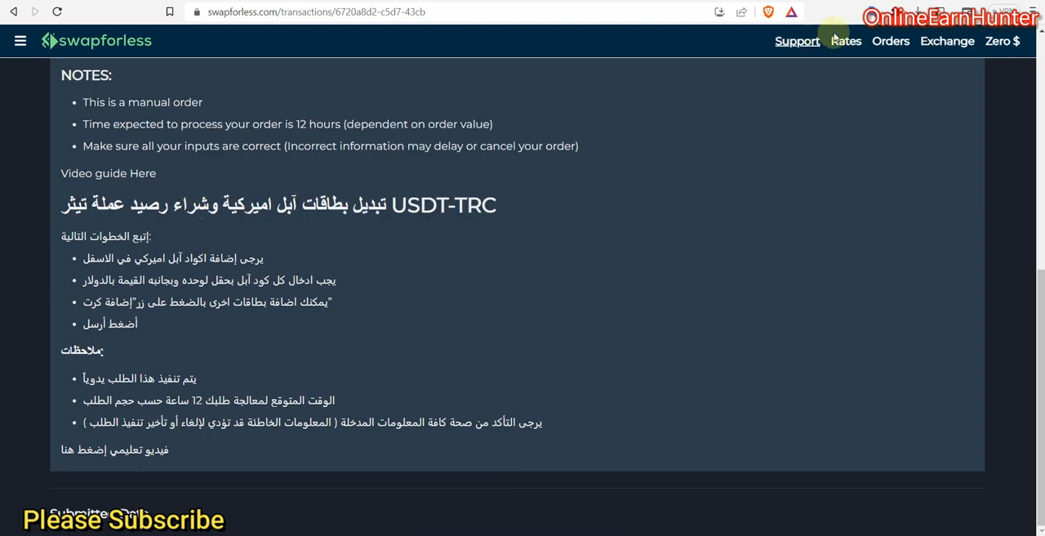
Translate the Arabic exchange instructions on the order page into English and review them
click(872, 11)
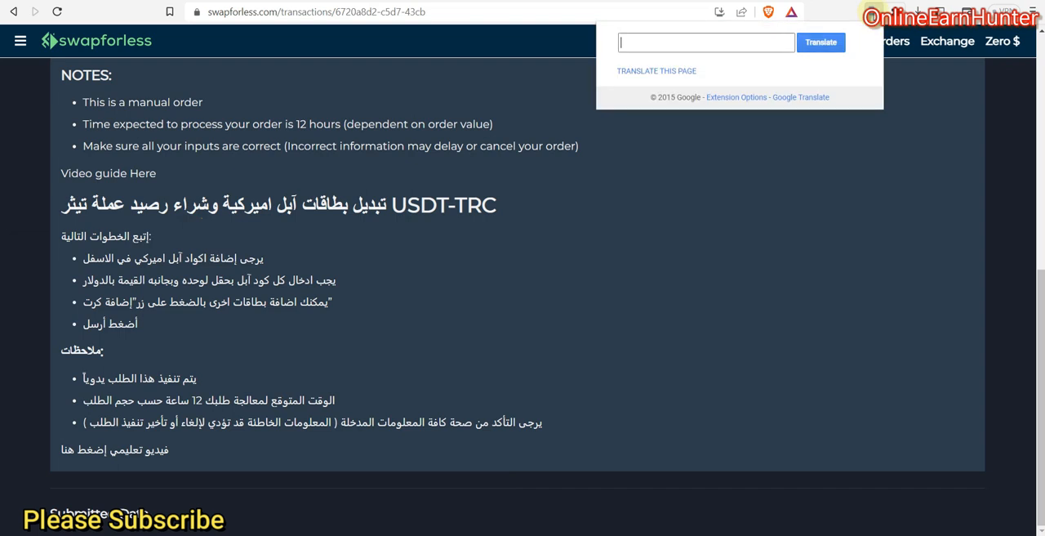
click(650, 72)
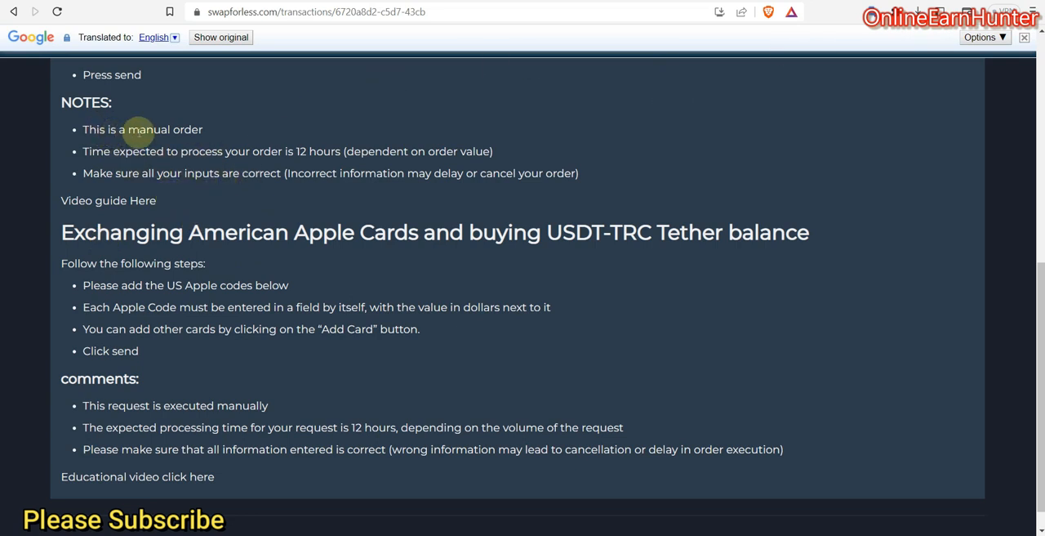
mouse_move(274, 157)
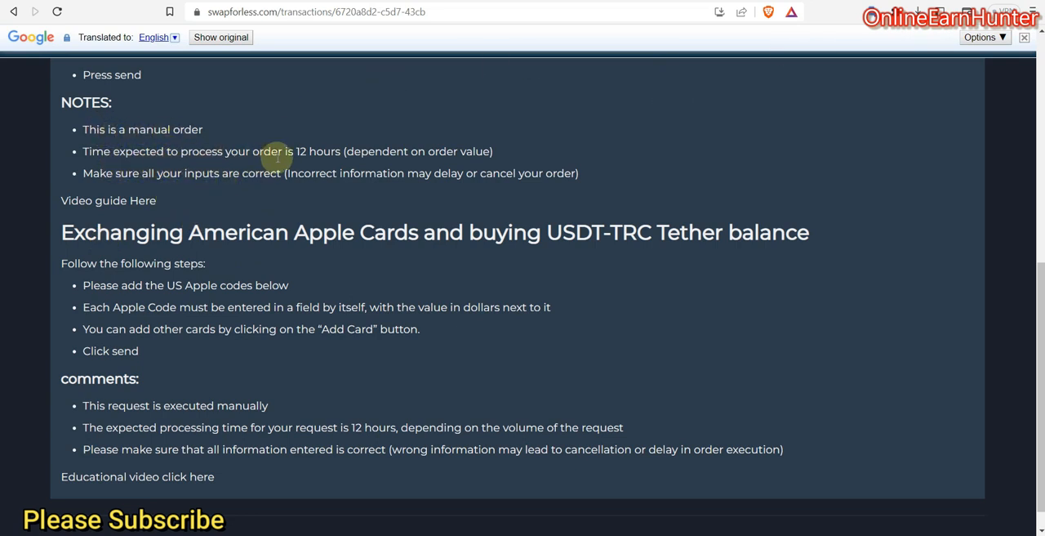
mouse_move(153, 180)
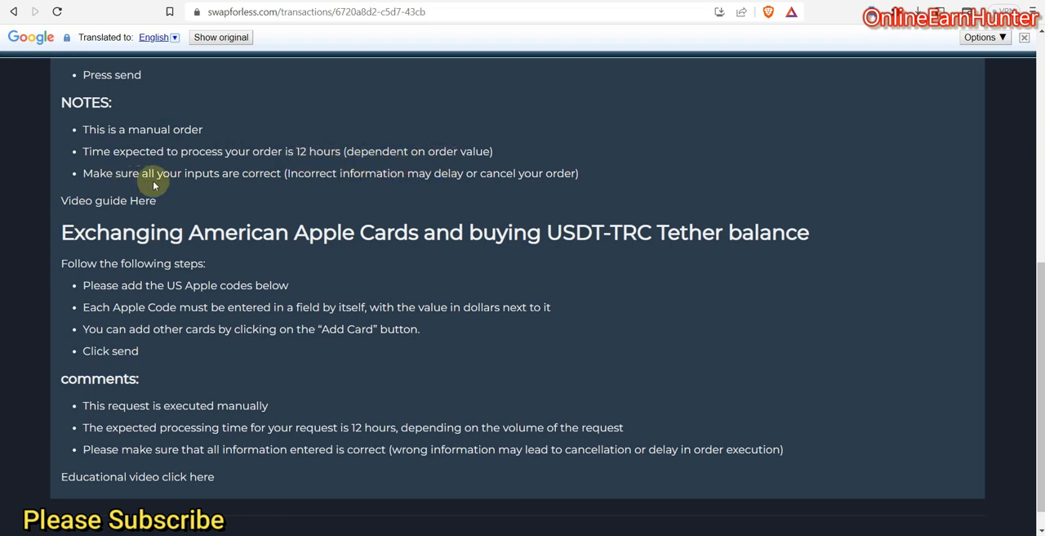
mouse_move(118, 212)
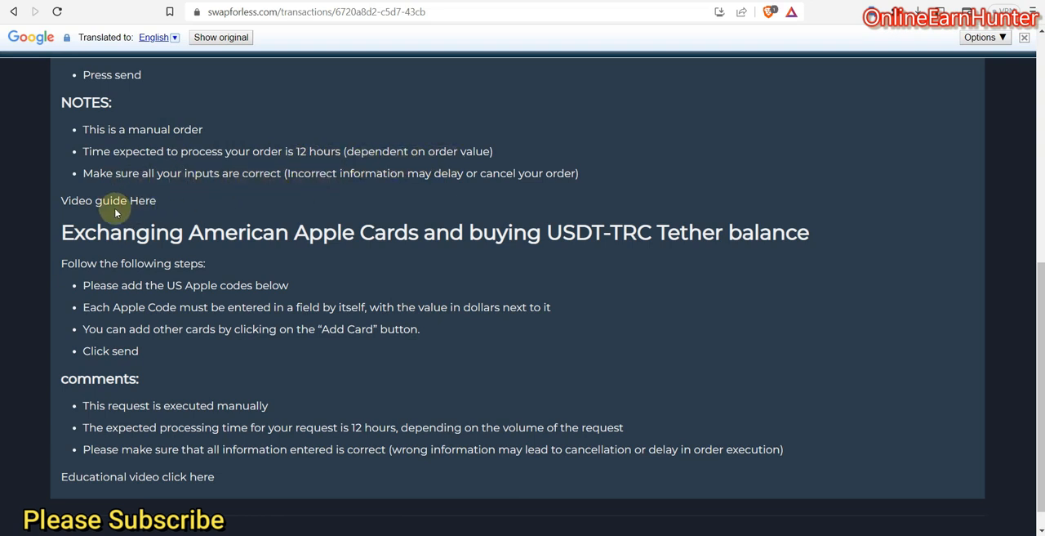
mouse_move(120, 242)
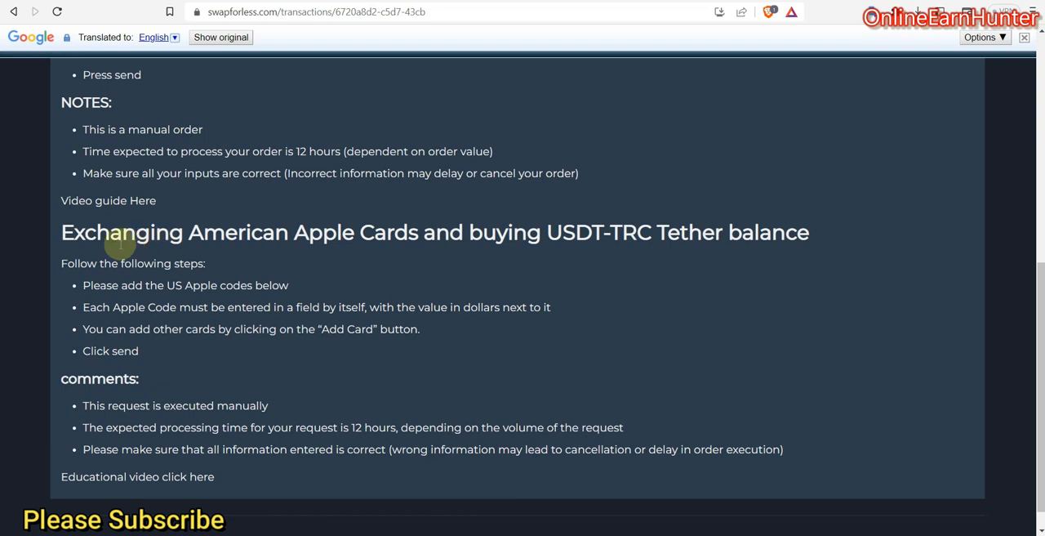
mouse_move(585, 259)
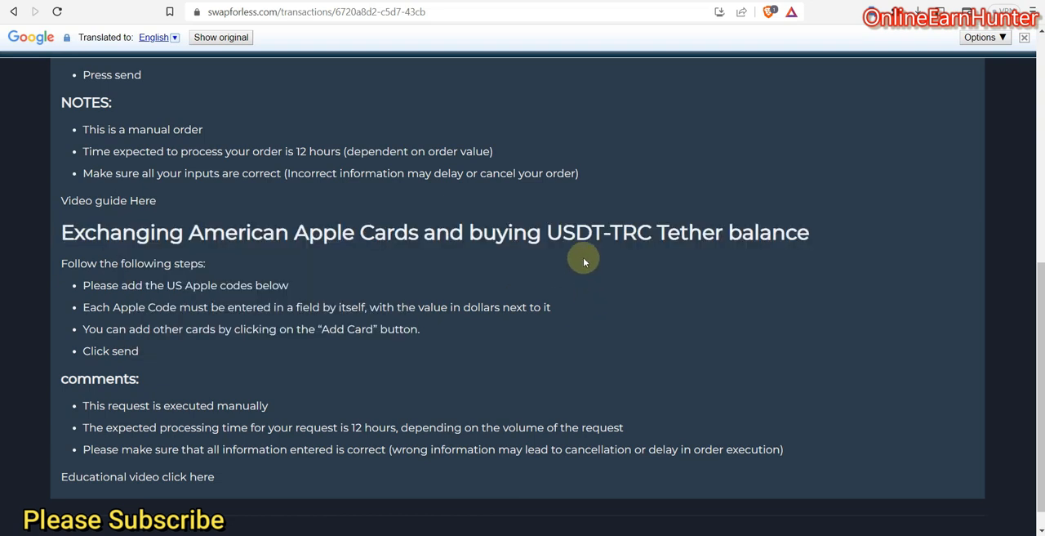
mouse_move(346, 286)
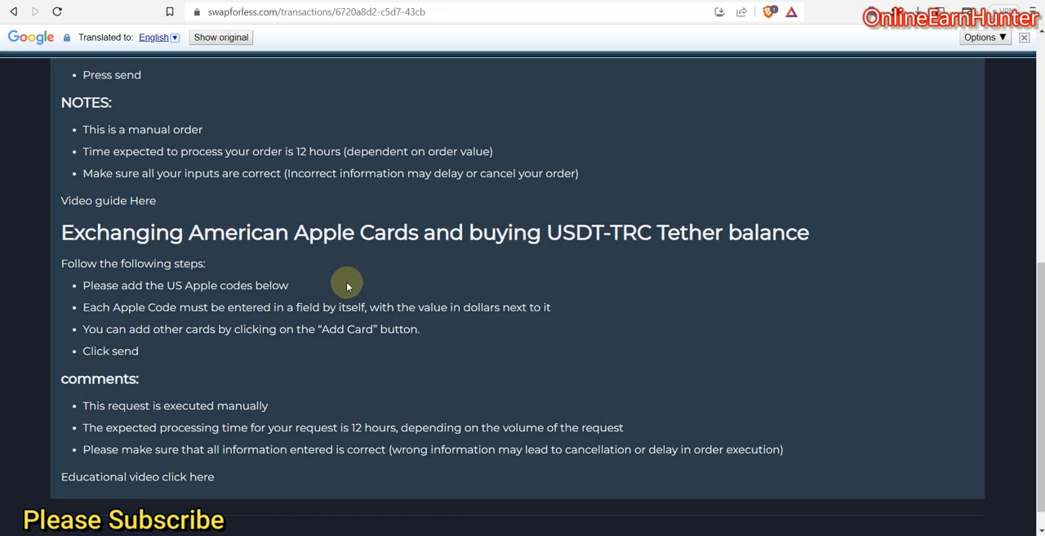
mouse_move(215, 307)
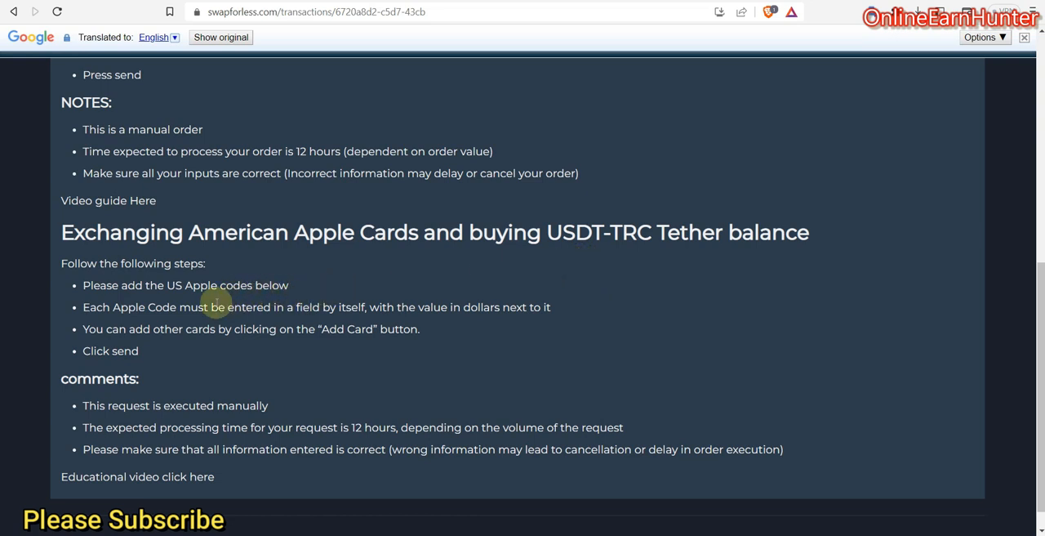
mouse_move(265, 318)
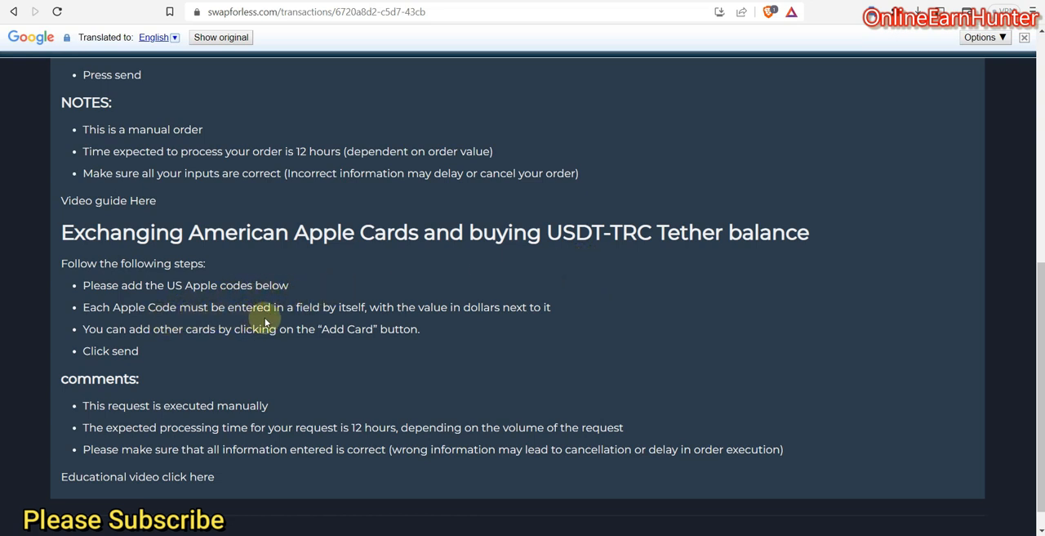
mouse_move(372, 318)
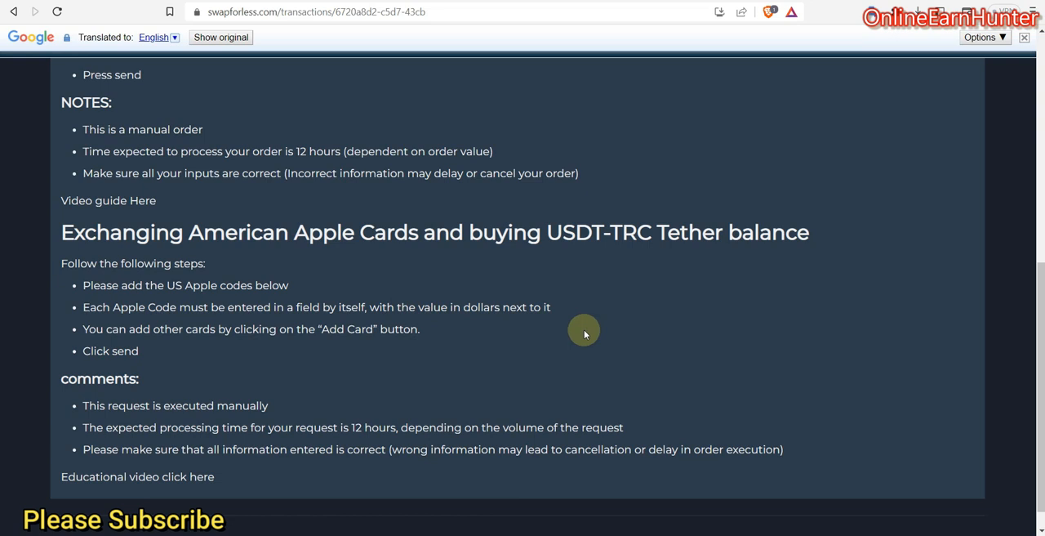
mouse_move(402, 382)
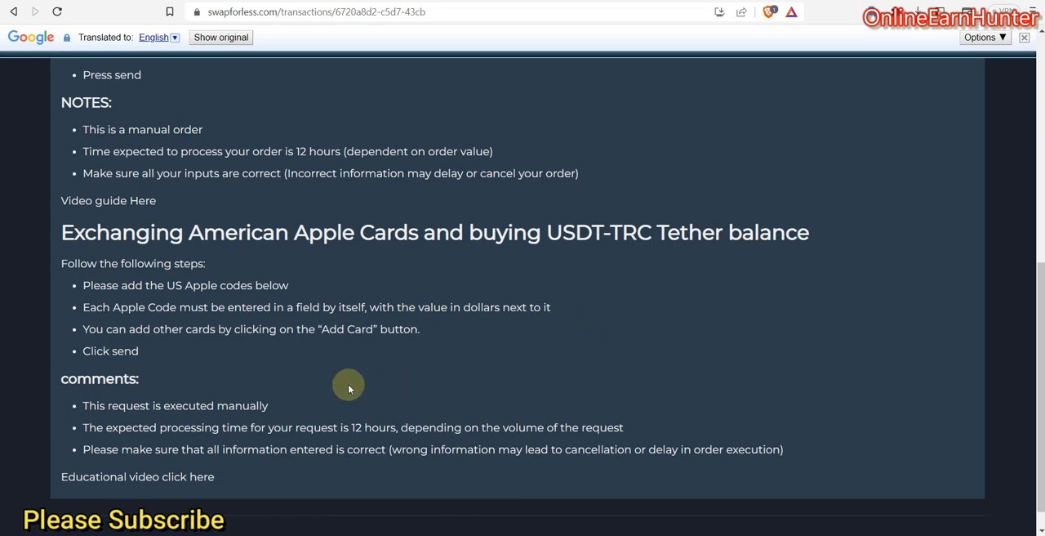
mouse_move(333, 446)
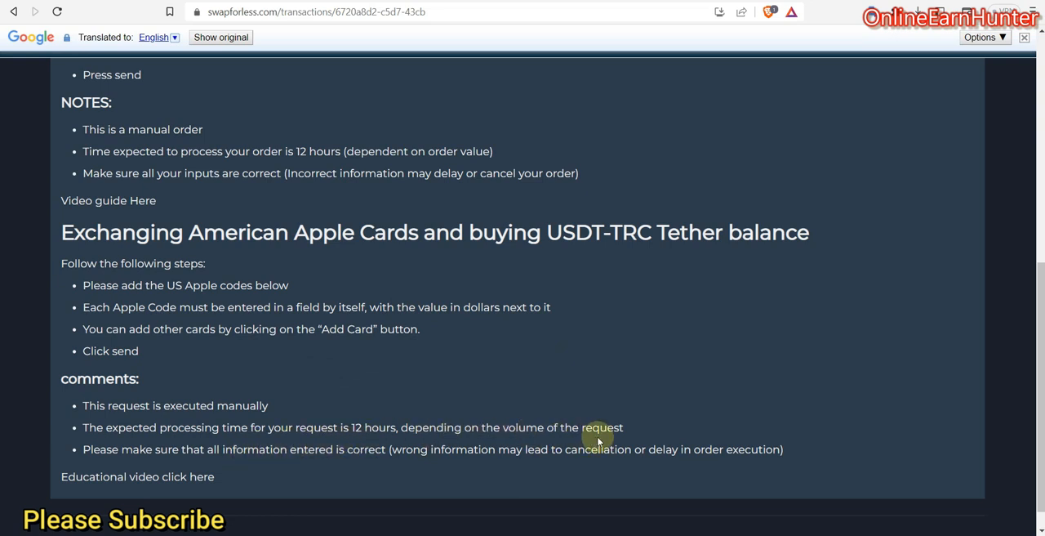
scroll(down, 3)
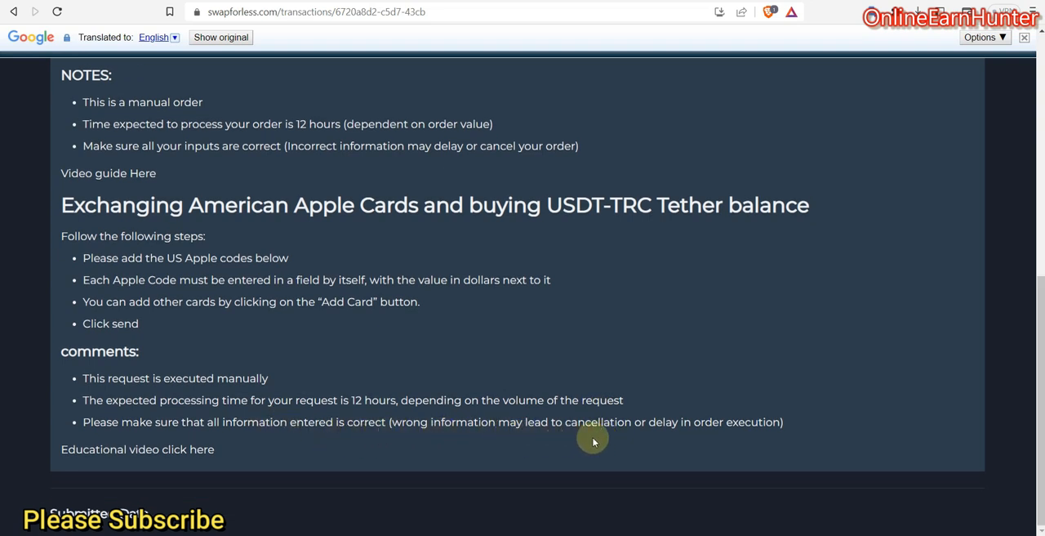
mouse_move(496, 395)
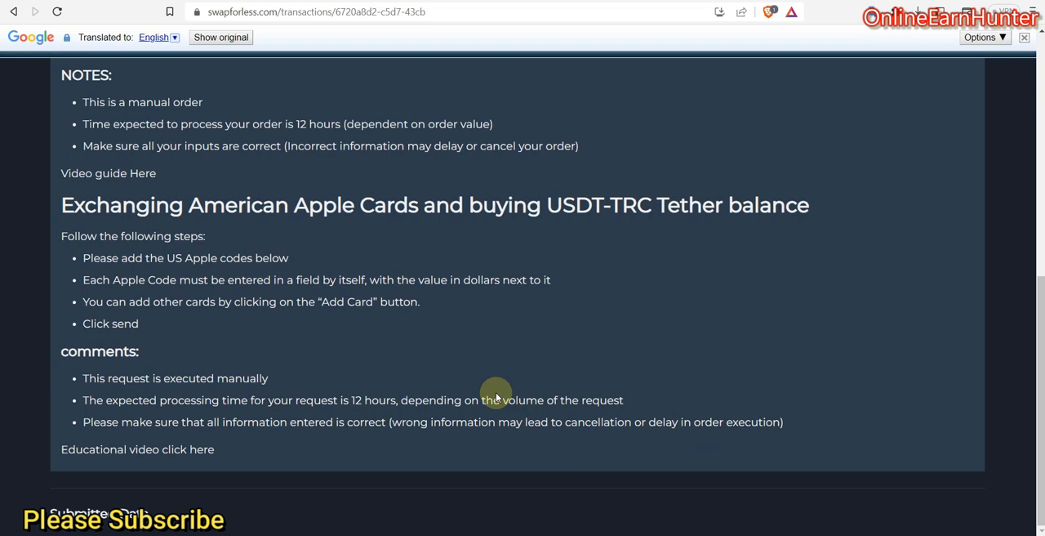
mouse_move(449, 400)
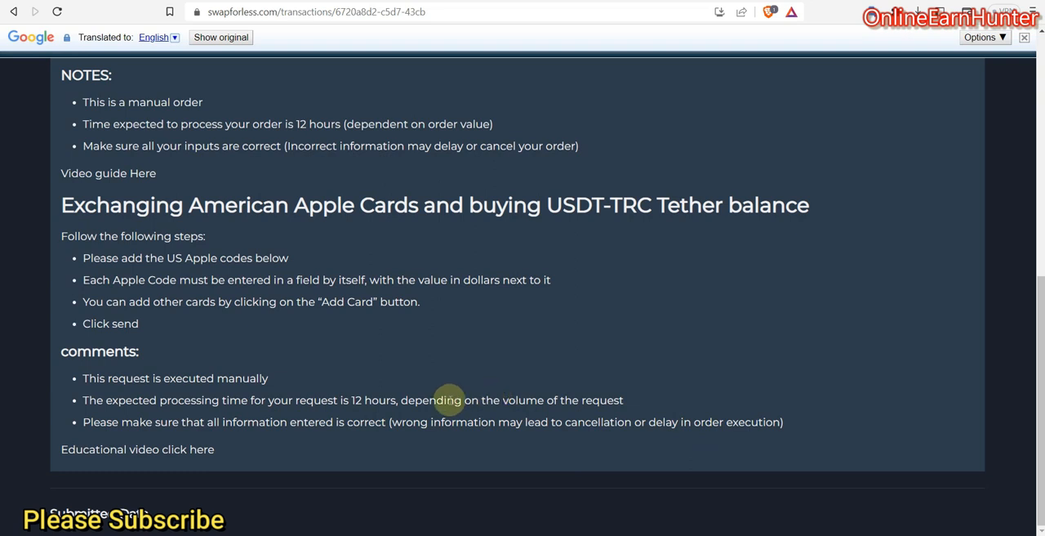
double_click(353, 401)
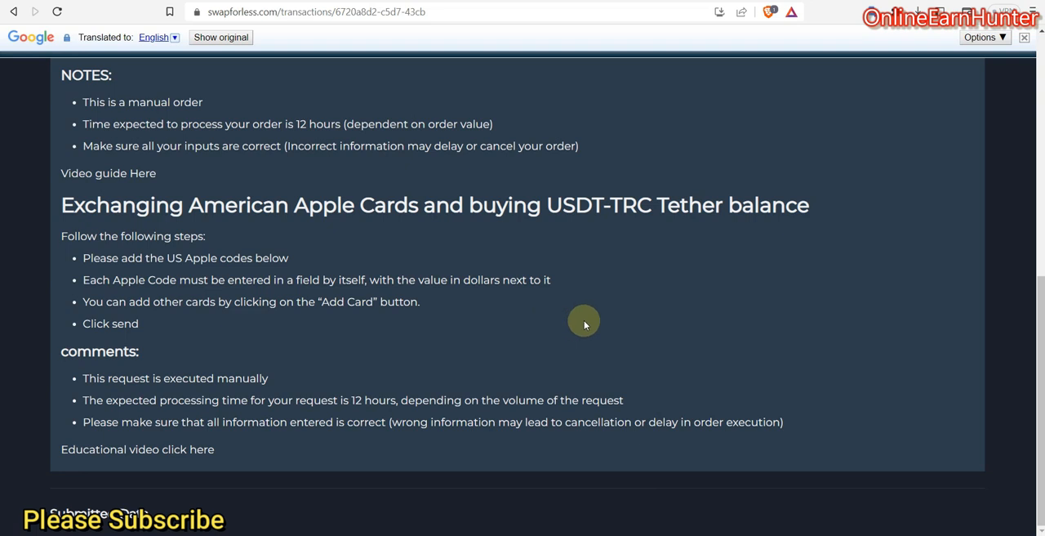
scroll(up, 3)
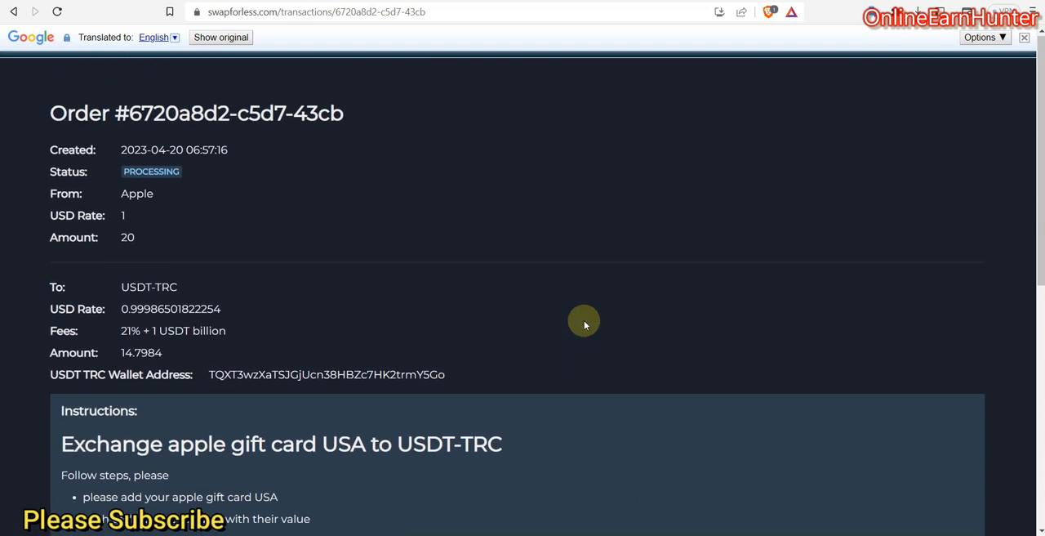
mouse_move(382, 229)
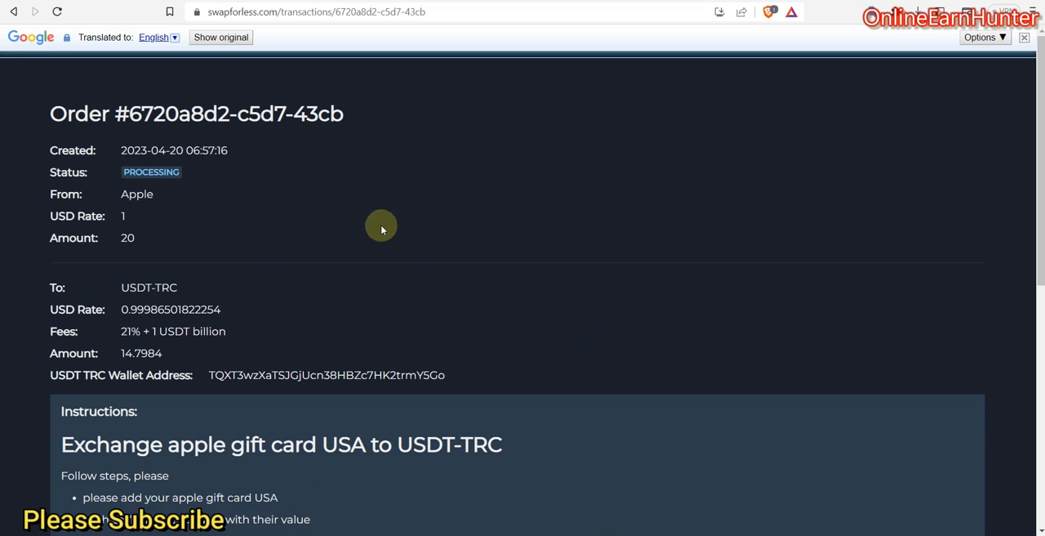
mouse_move(291, 155)
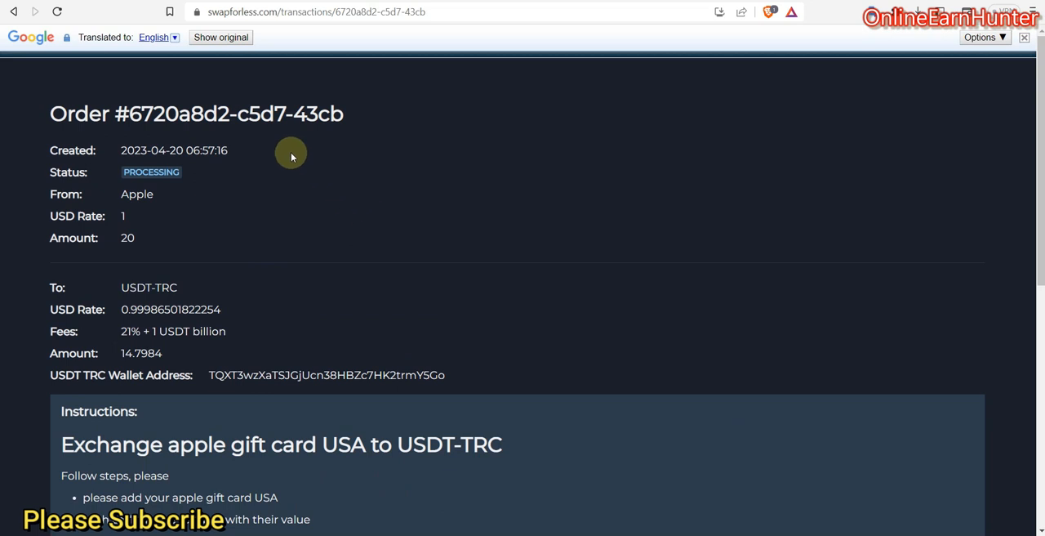
mouse_move(949, 264)
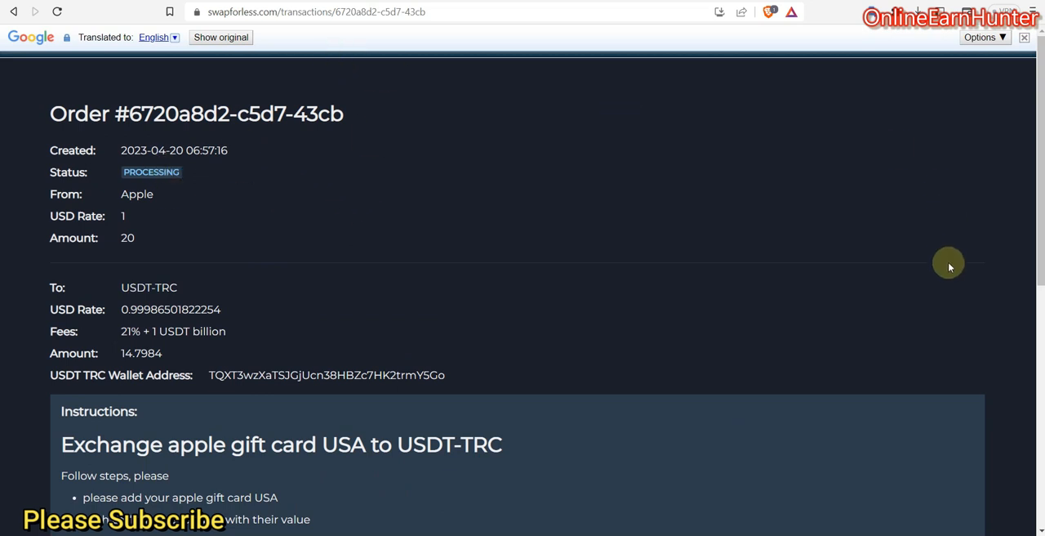
mouse_move(137, 52)
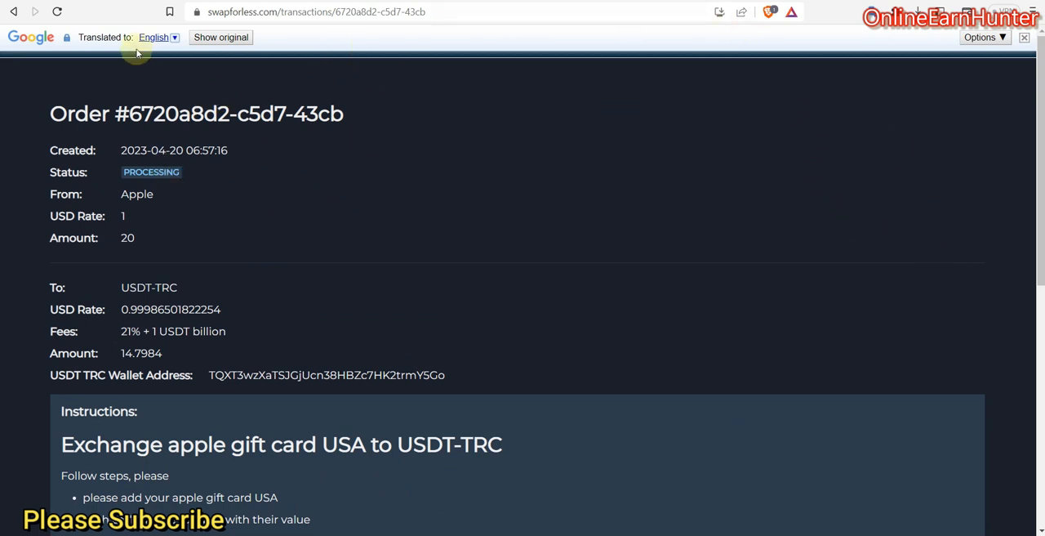
mouse_move(167, 89)
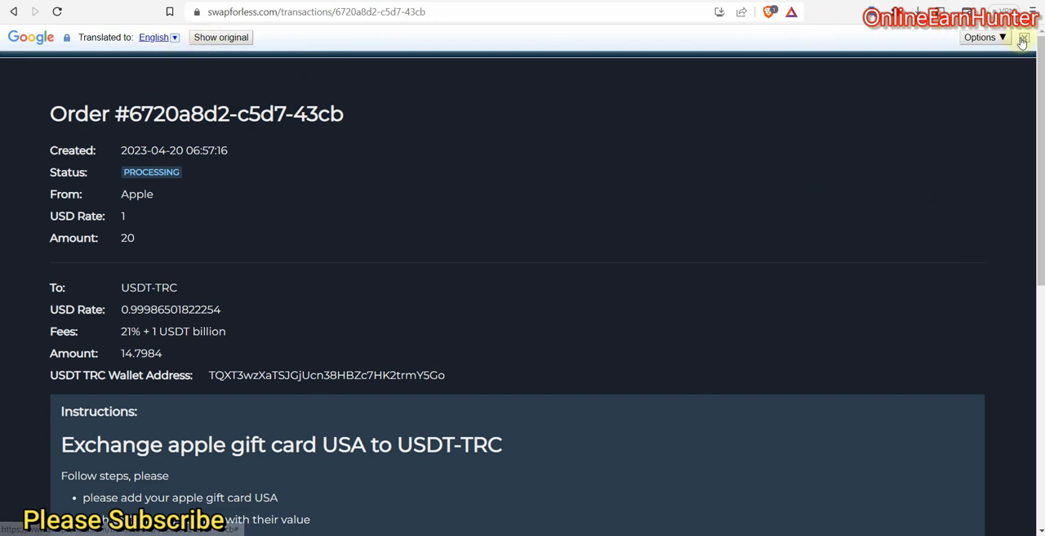
Close the Google Translate bar so the order page shows its original text
click(221, 36)
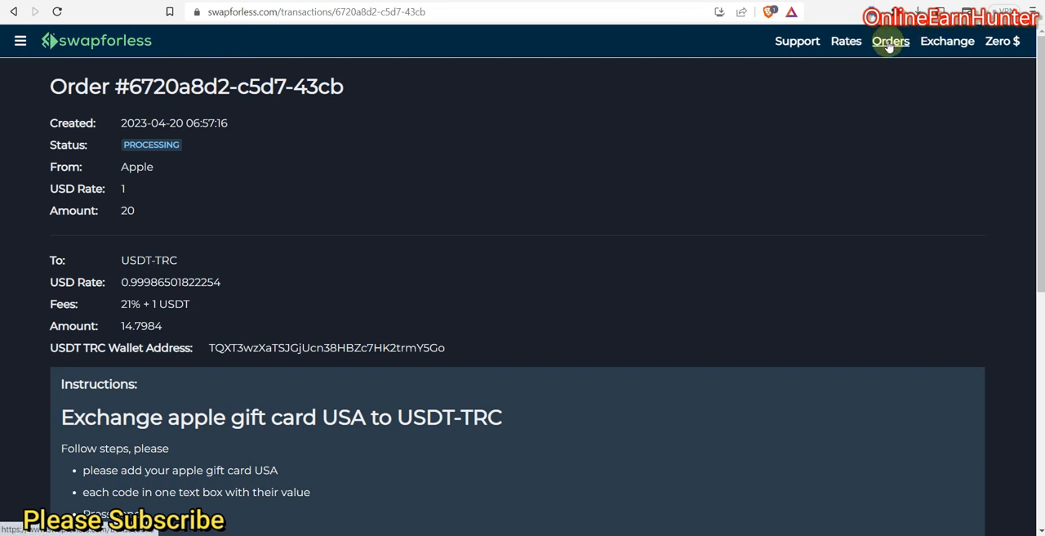
Go to Orders and sign in again with the filled email and password
click(890, 41)
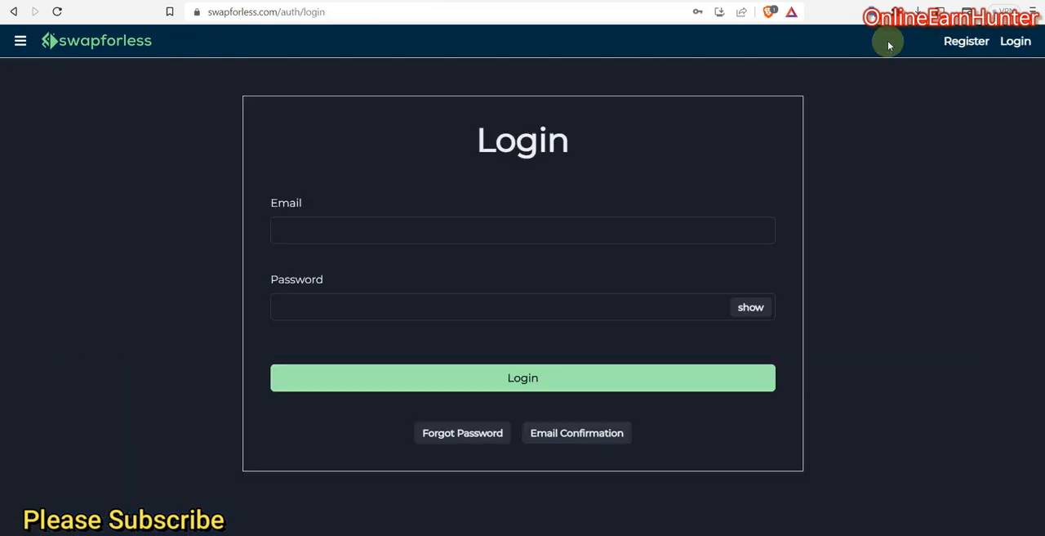
click(20, 40)
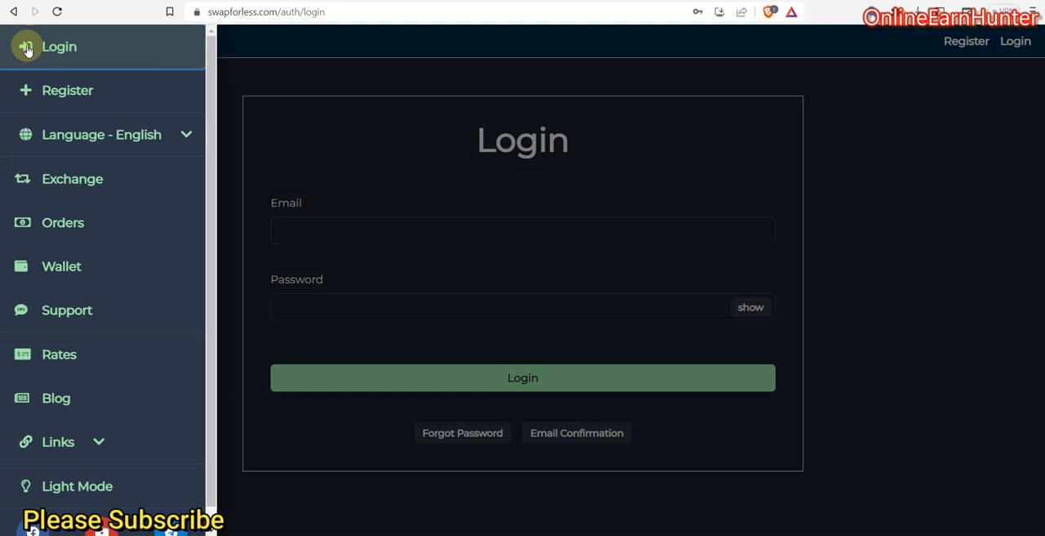
click(19, 39)
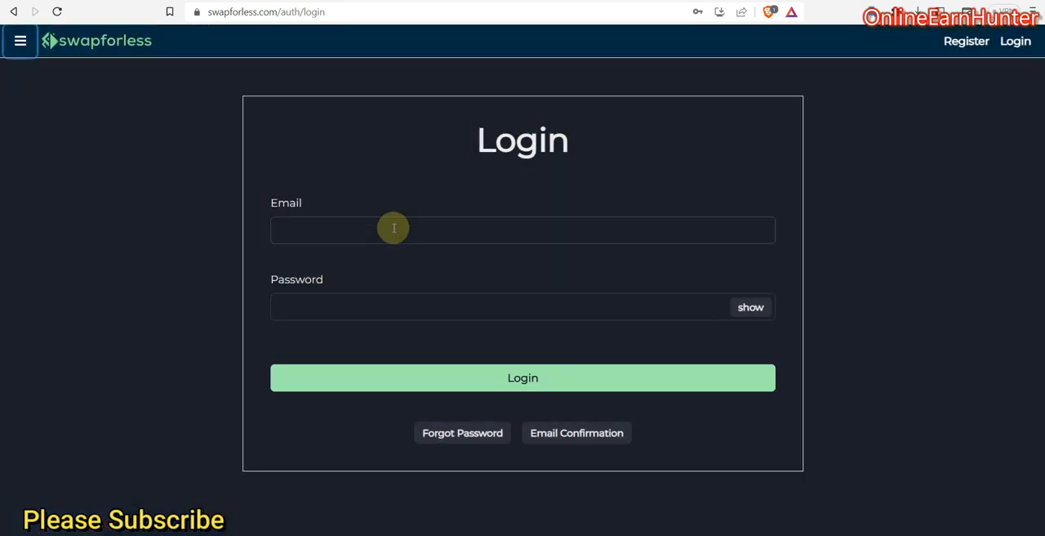
click(522, 377)
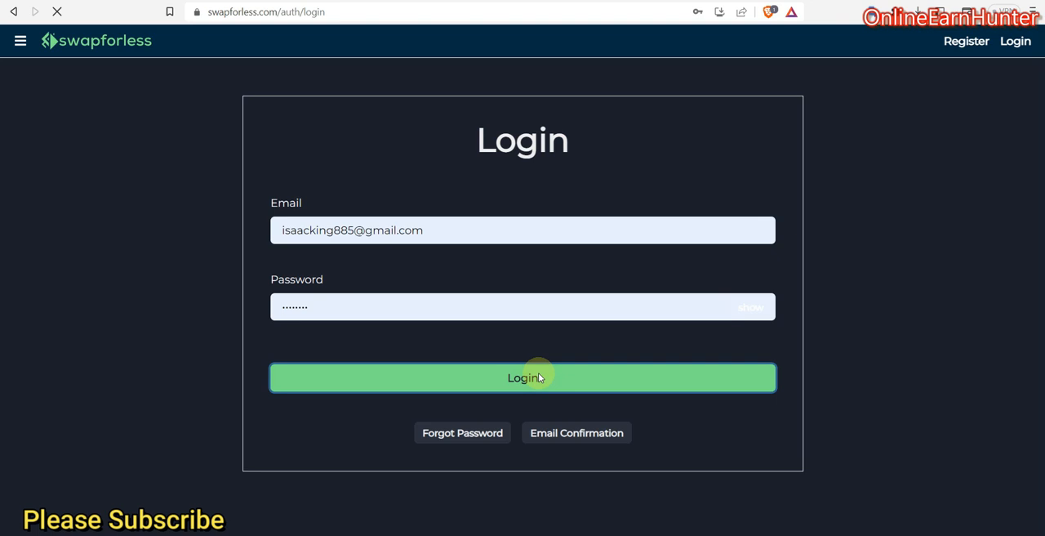
click(522, 378)
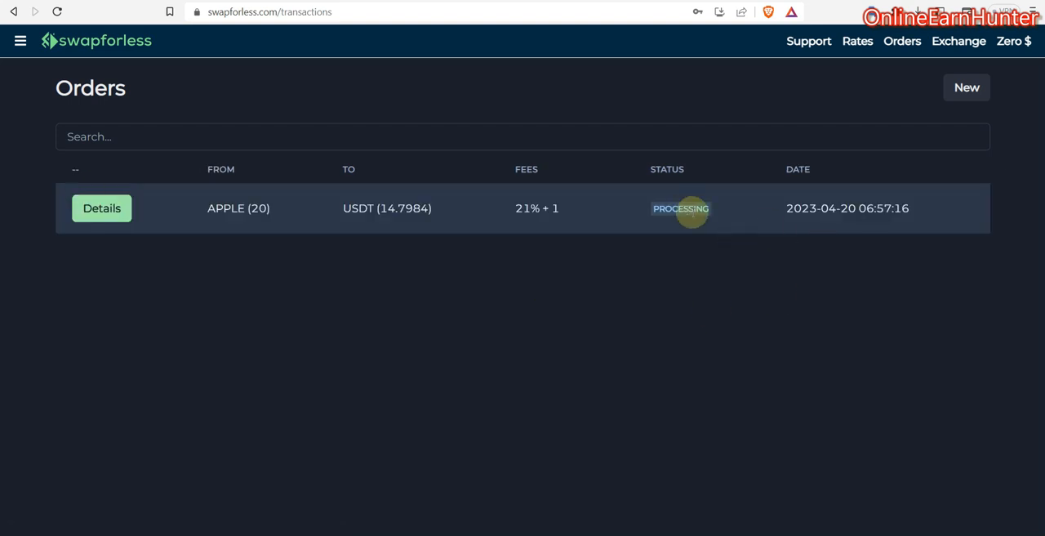
mouse_move(343, 180)
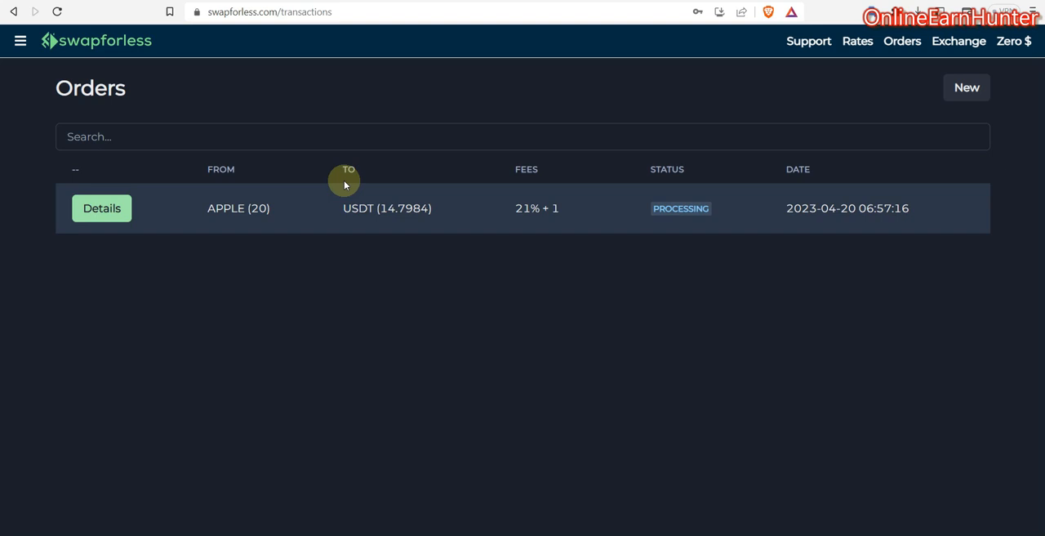
mouse_move(271, 203)
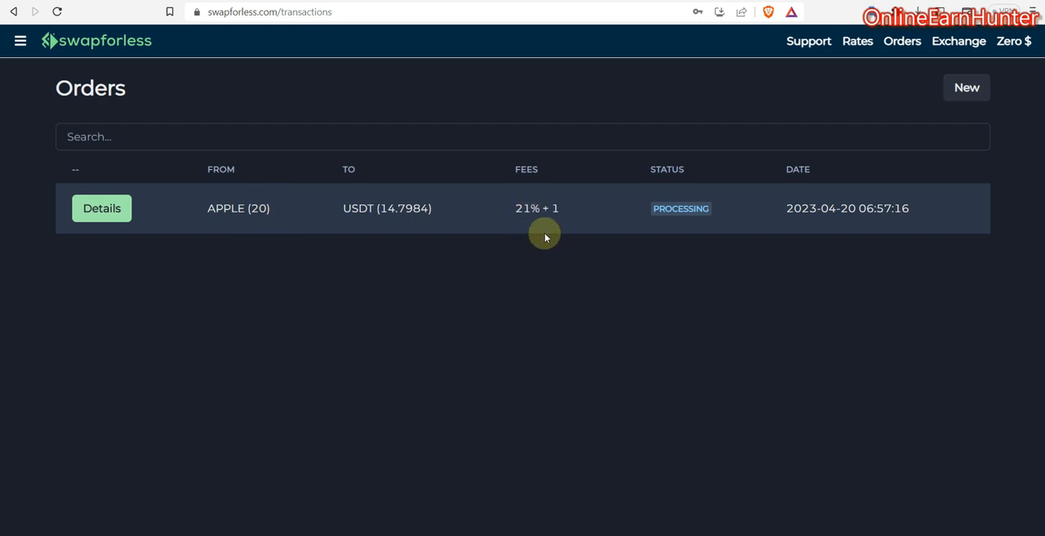
View the details of the Apple 20 to 14.7984 USDT-TRC order, still Processing
click(102, 207)
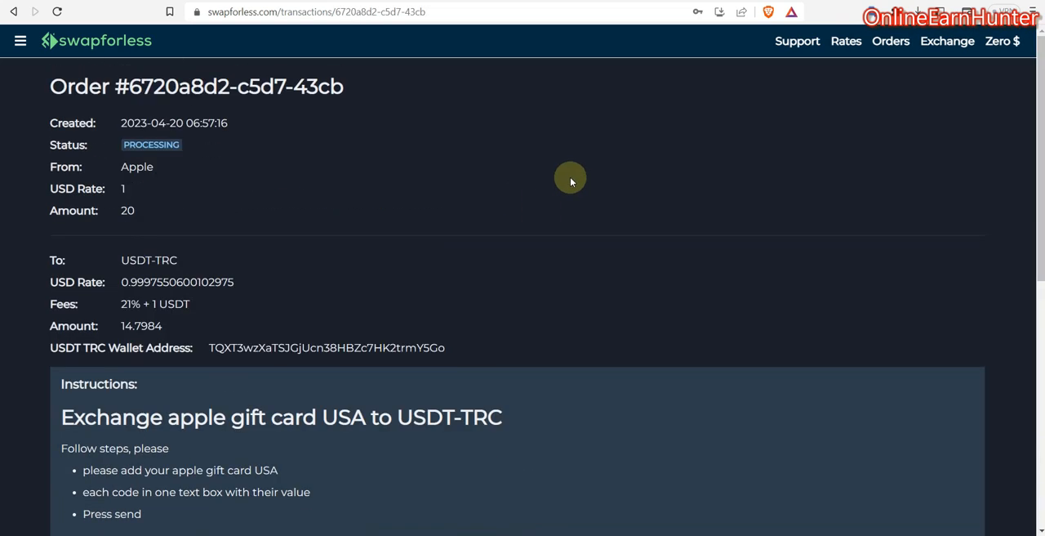
mouse_move(907, 135)
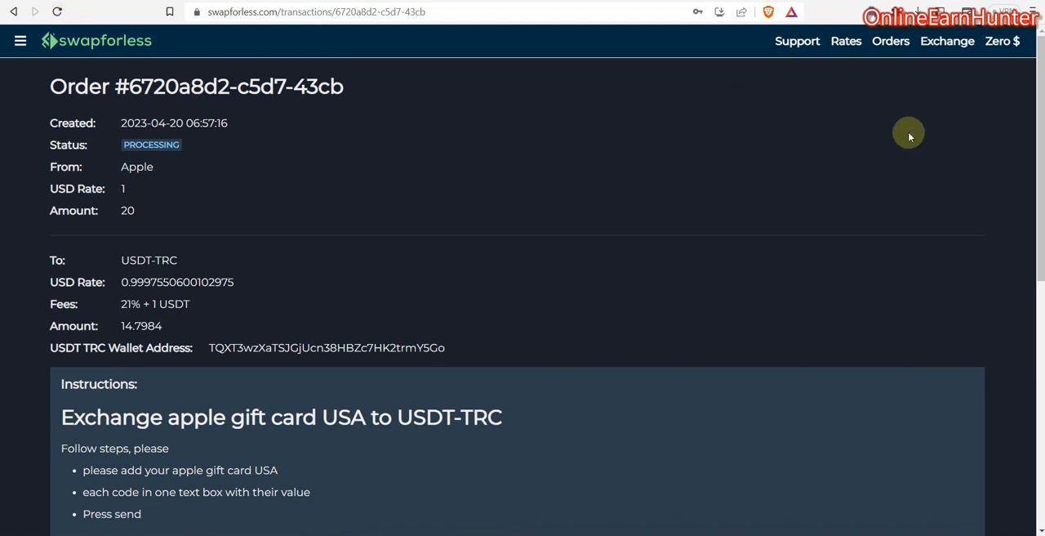
mouse_move(20, 41)
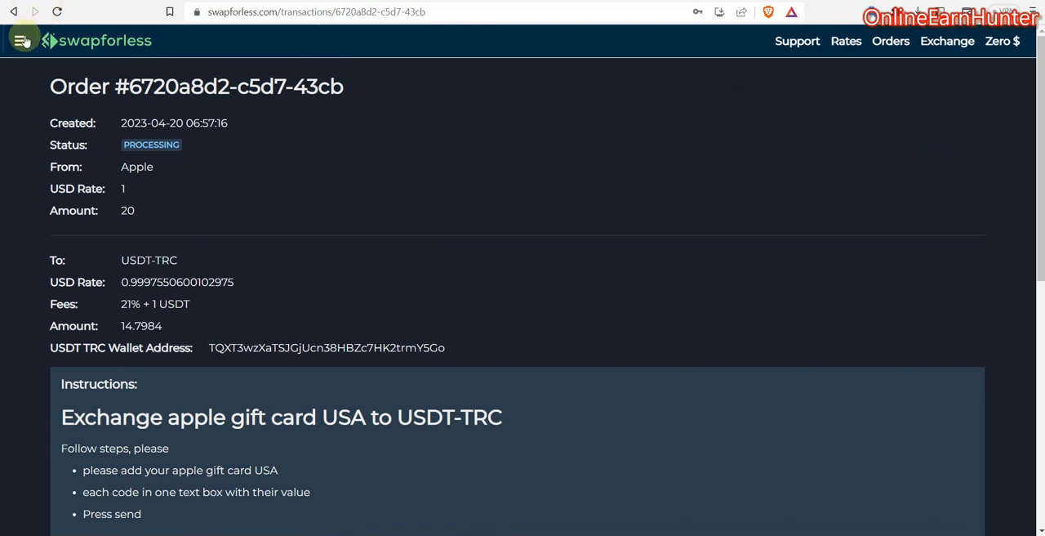
Return to the Orders list, which now shows the 14.7984 USDT order as Approved
click(891, 41)
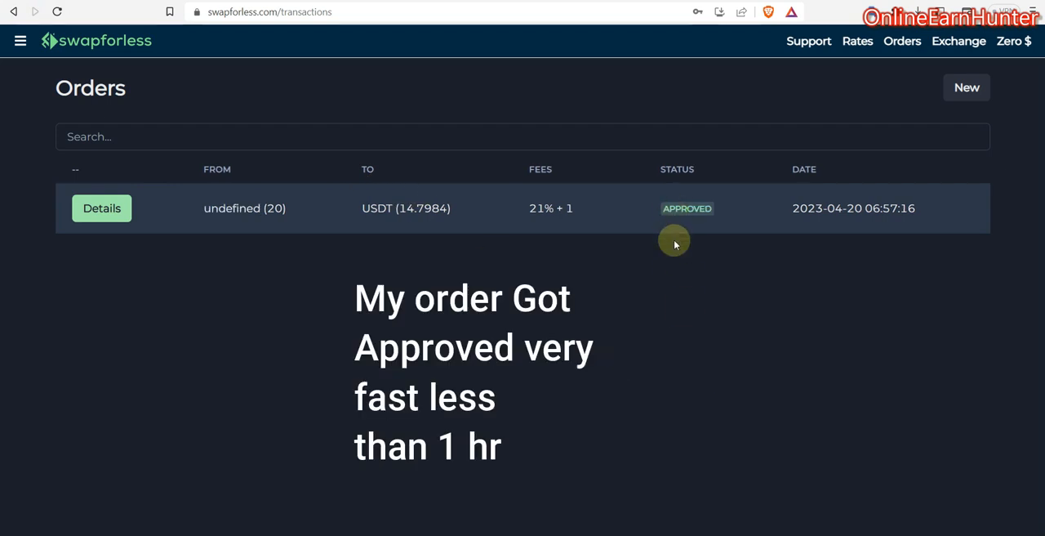
mouse_move(679, 232)
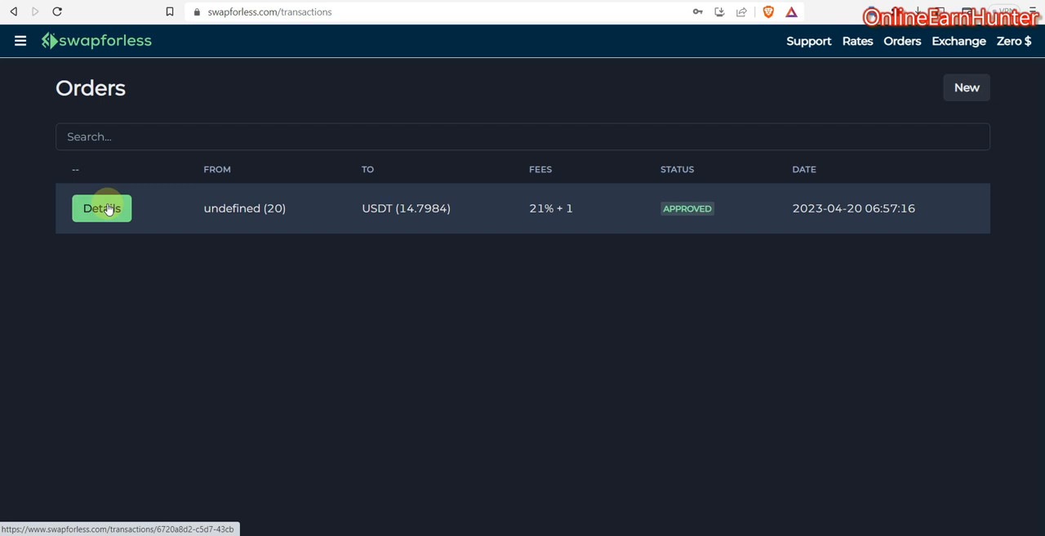
mouse_move(761, 88)
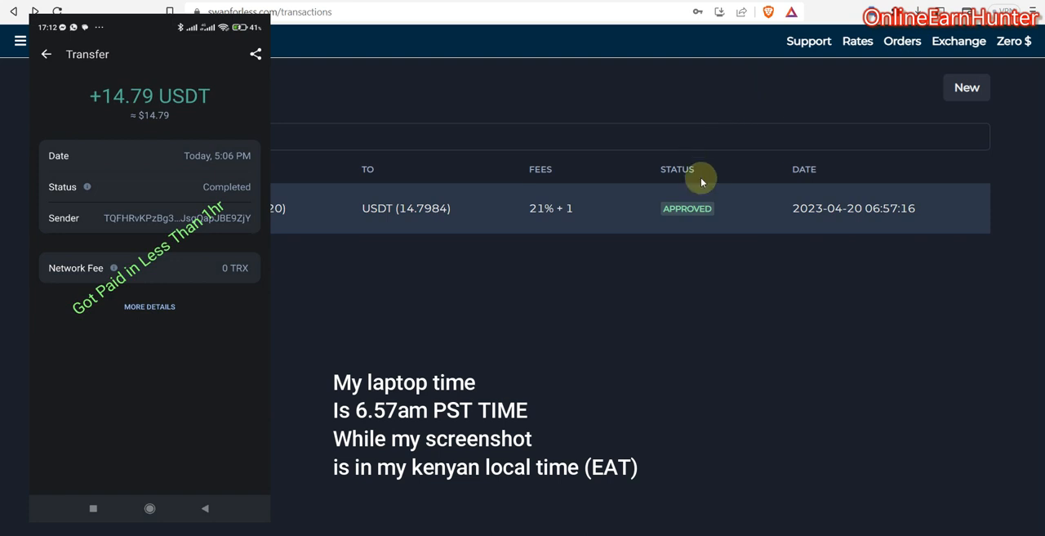
mouse_move(865, 67)
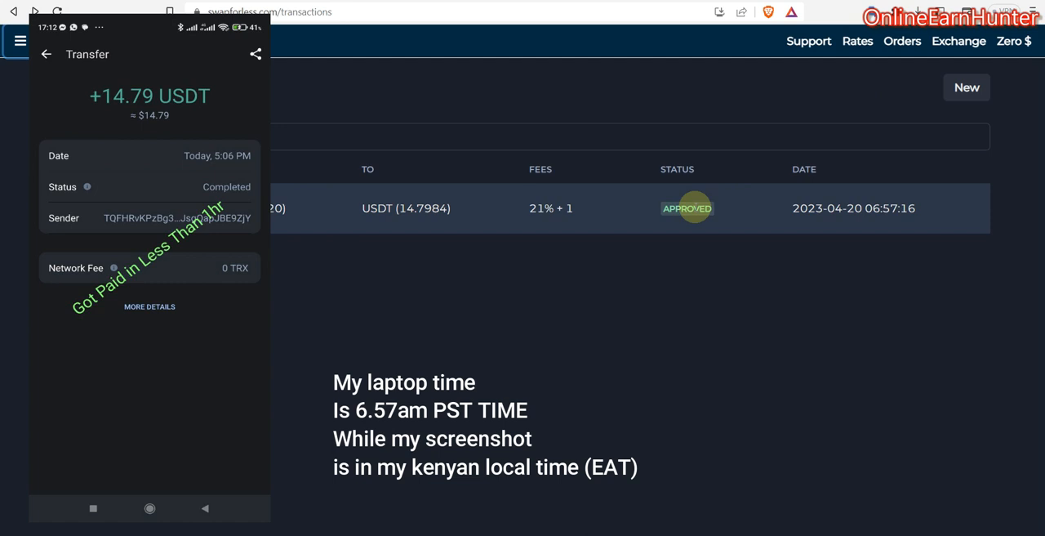
mouse_move(792, 208)
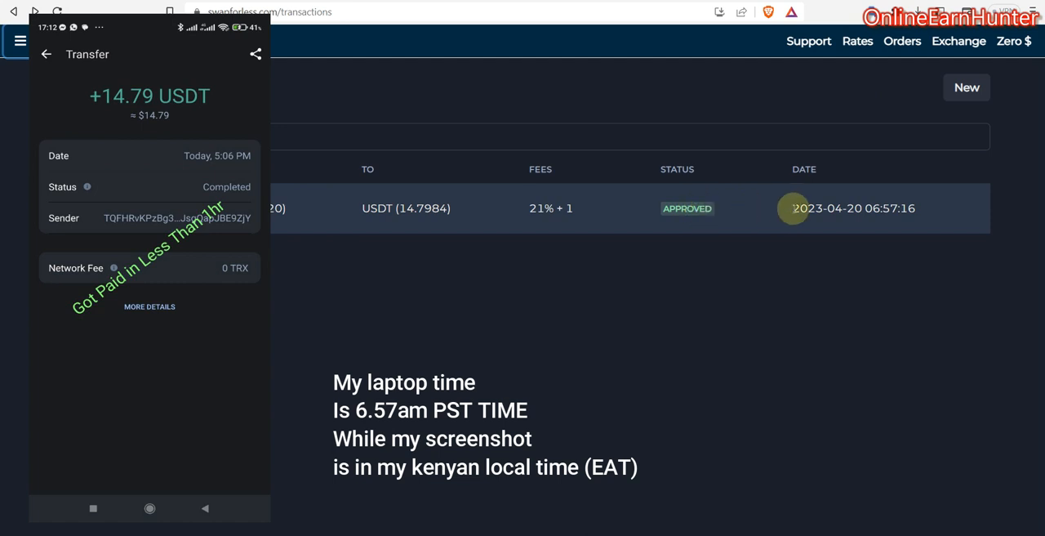
drag(792, 209, 914, 209)
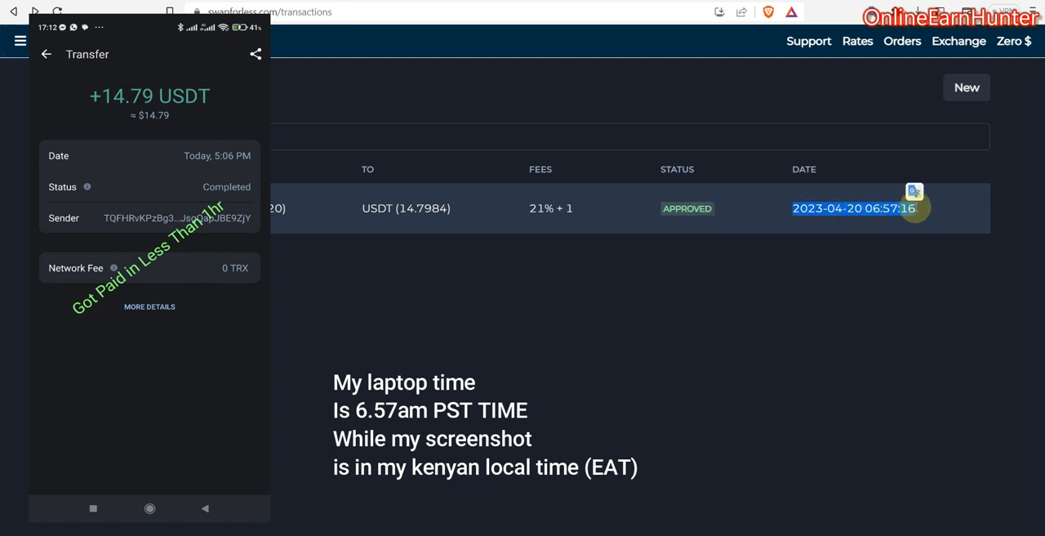
mouse_move(869, 270)
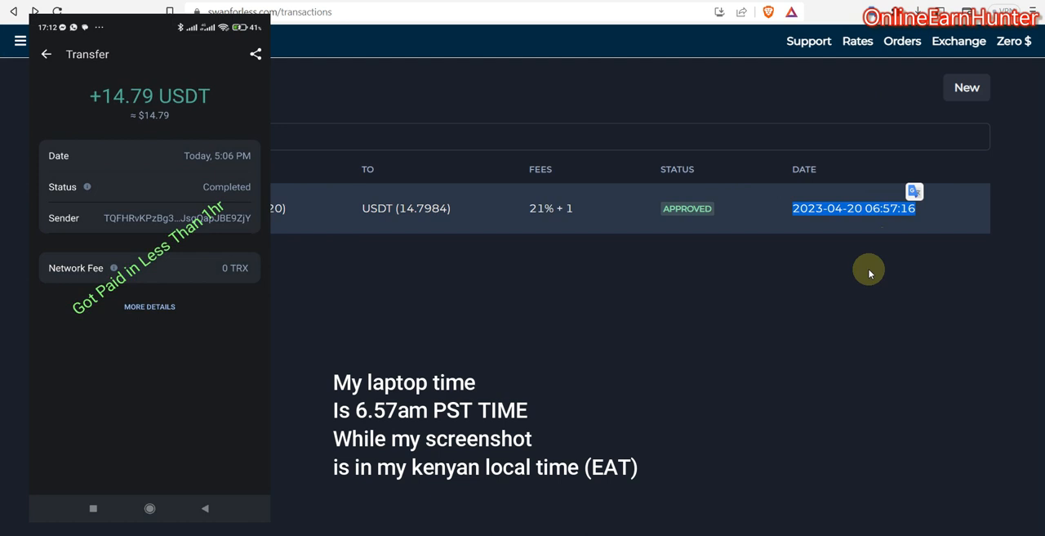
mouse_move(759, 219)
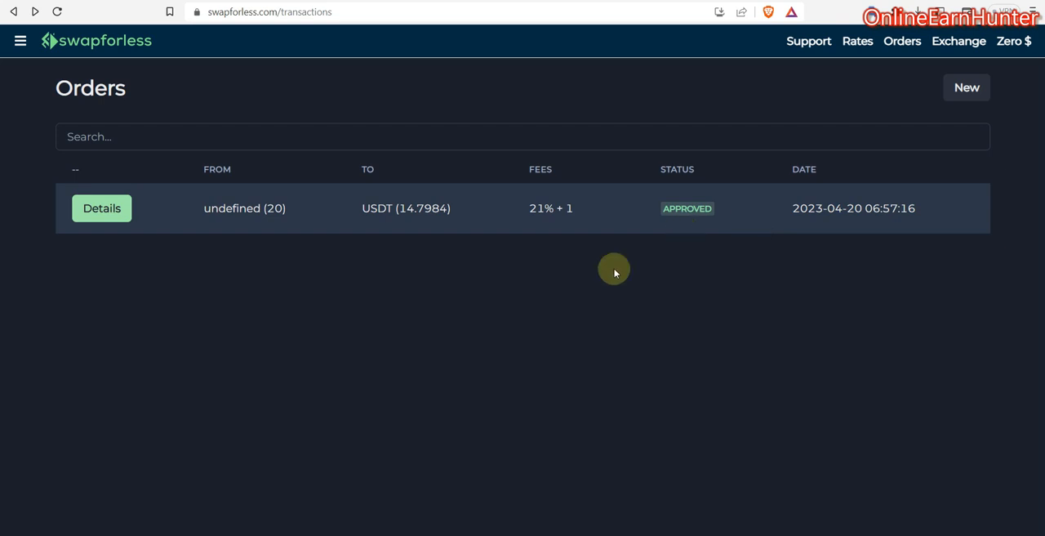
mouse_move(399, 280)
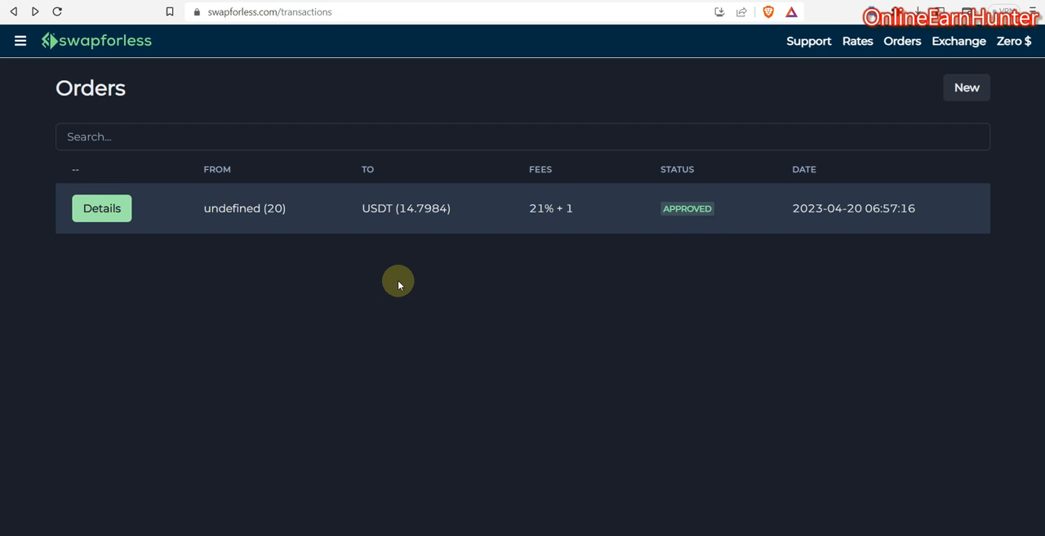